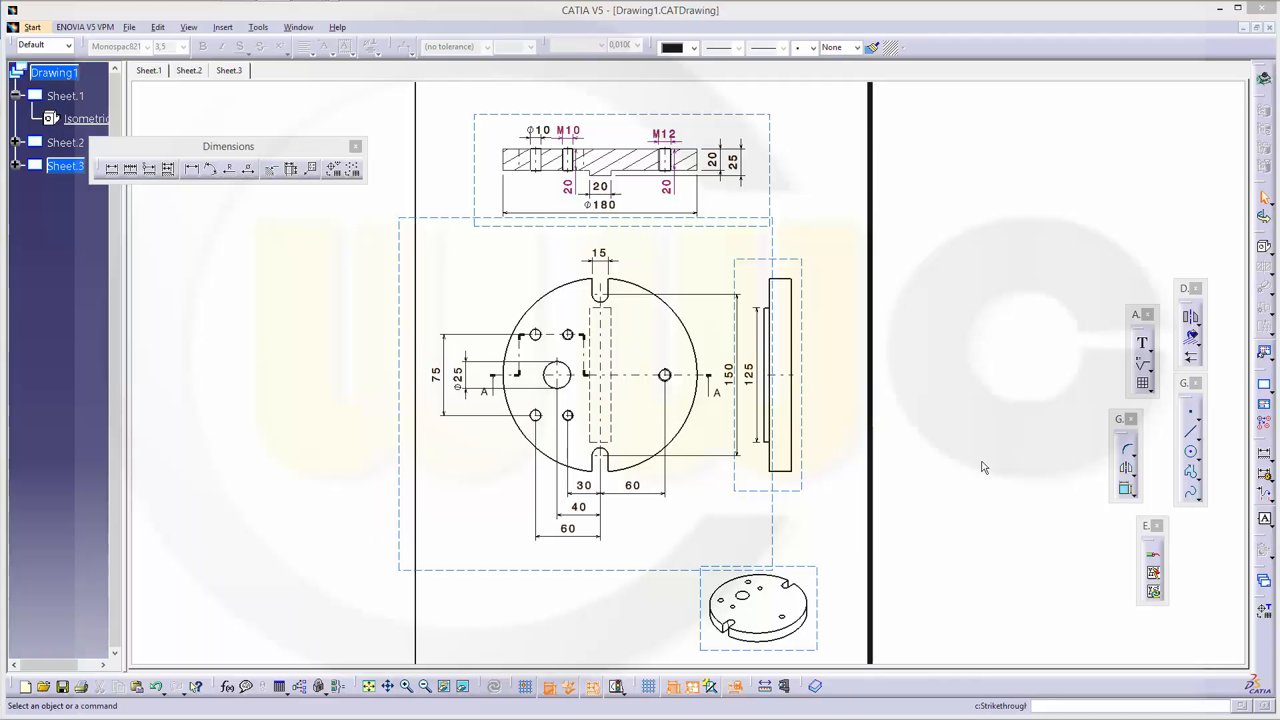
mouse_move(1266, 384)
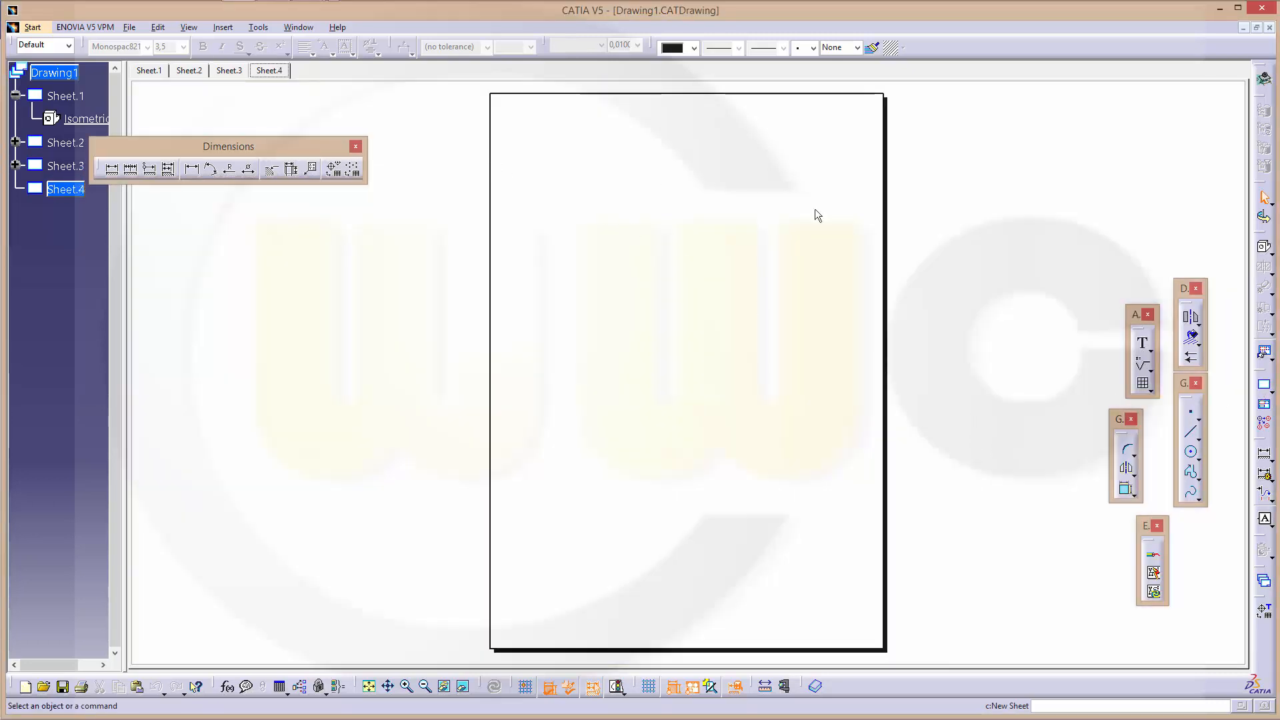
mouse_move(1106, 260)
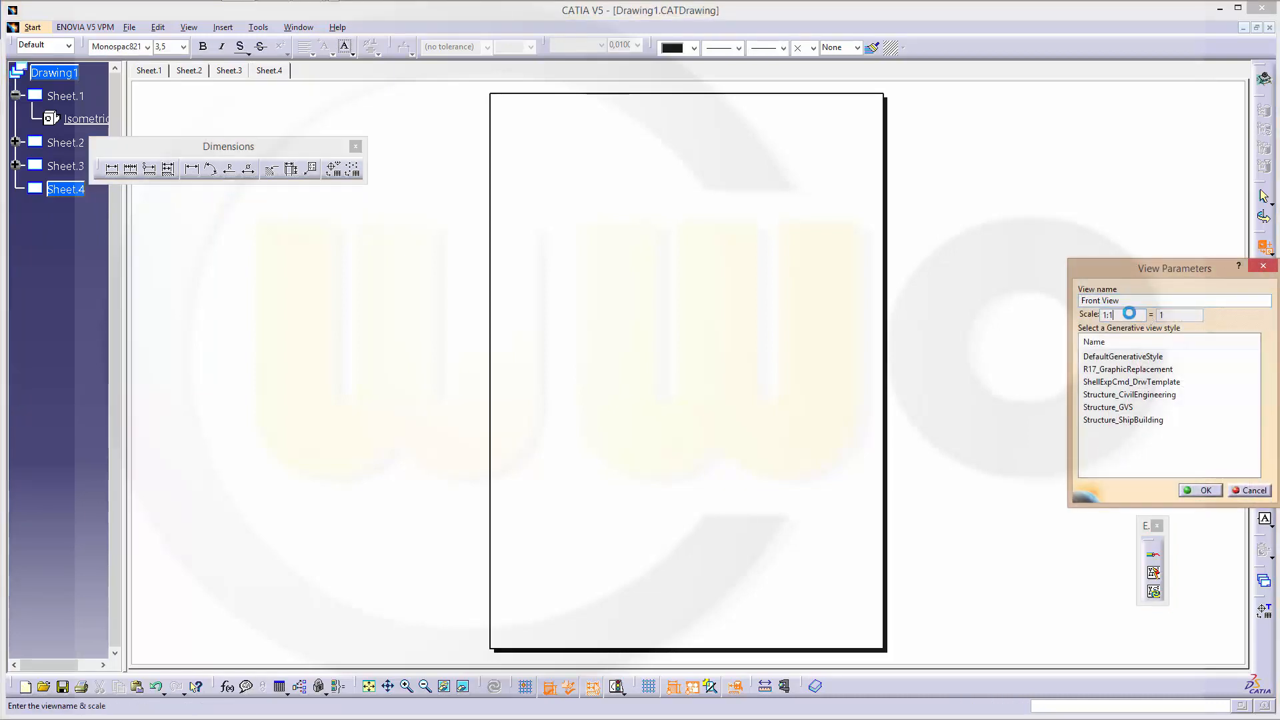
Set the new Front View's scale to 1:2 and confirm it.
text(1:2)
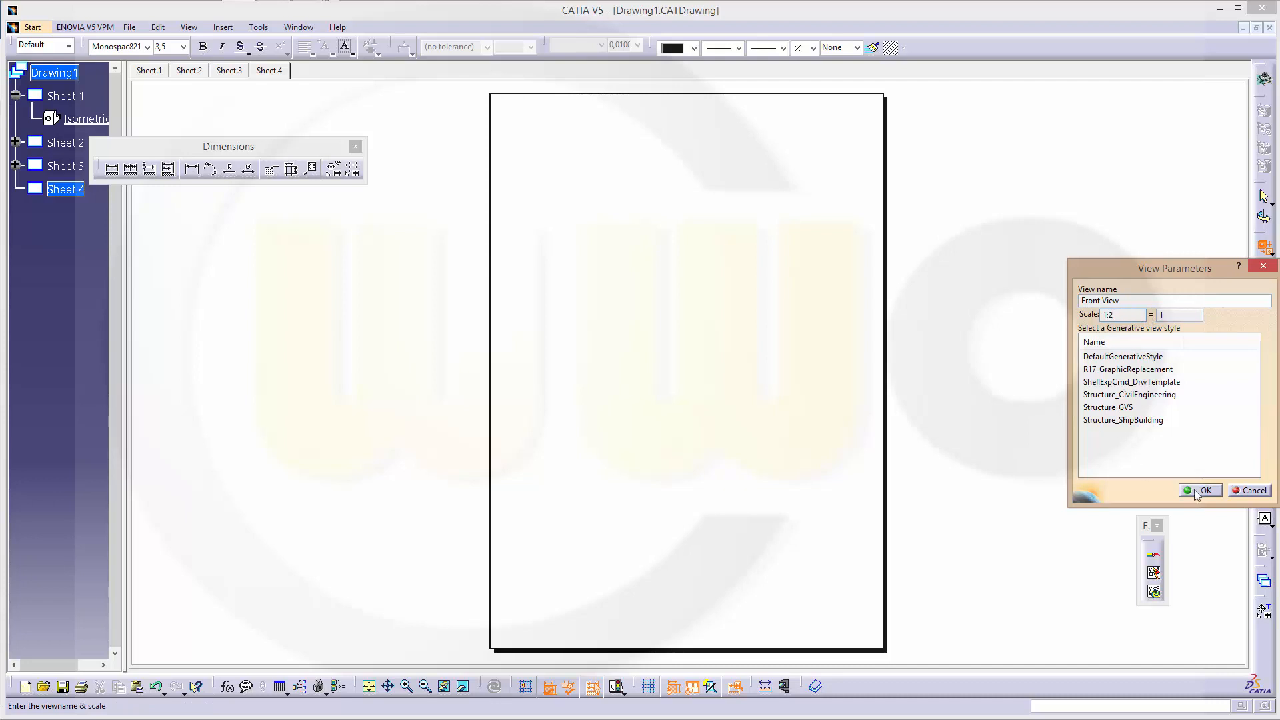
click(1199, 490)
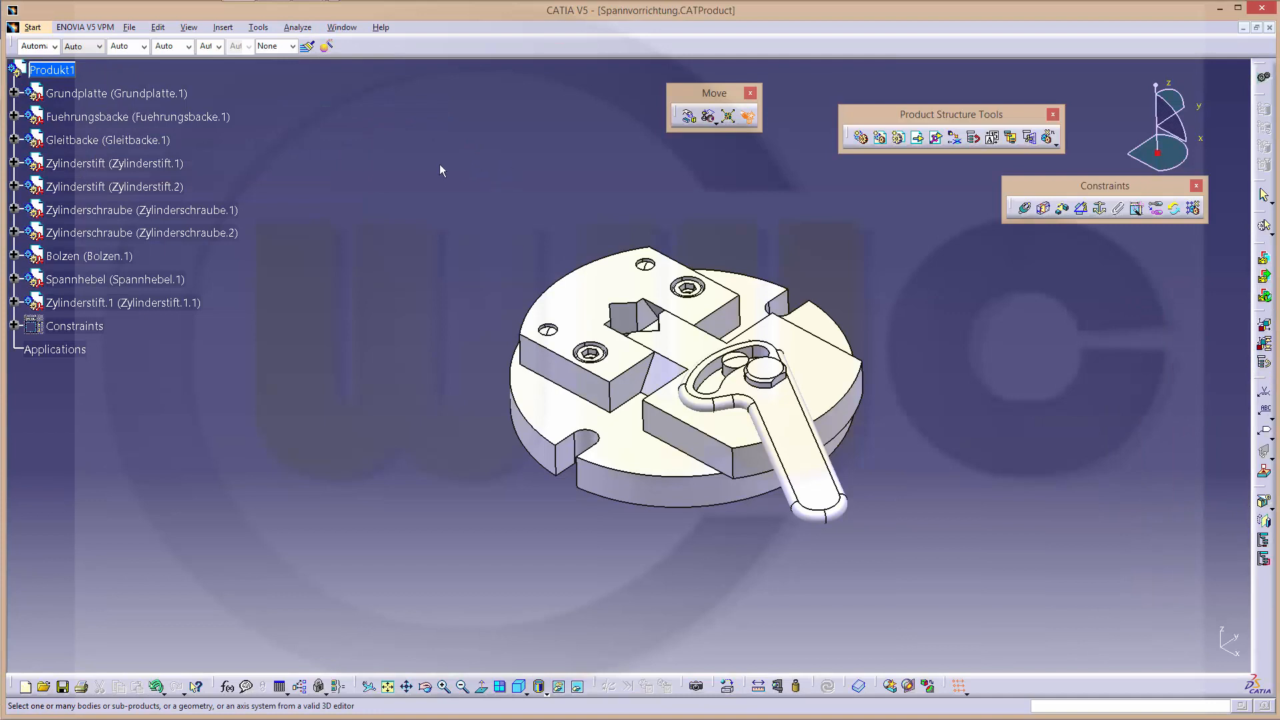
mouse_move(249, 125)
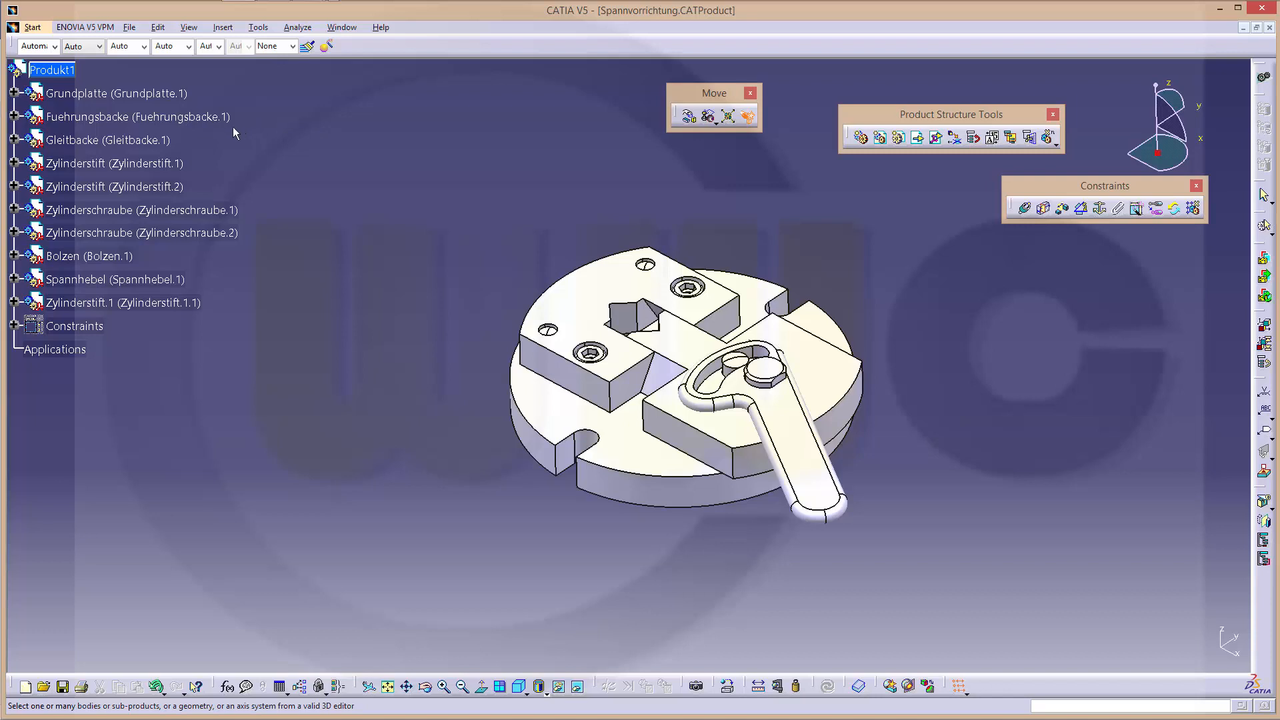
Pick a Gleitbacke face in the product window to define the front view.
click(109, 140)
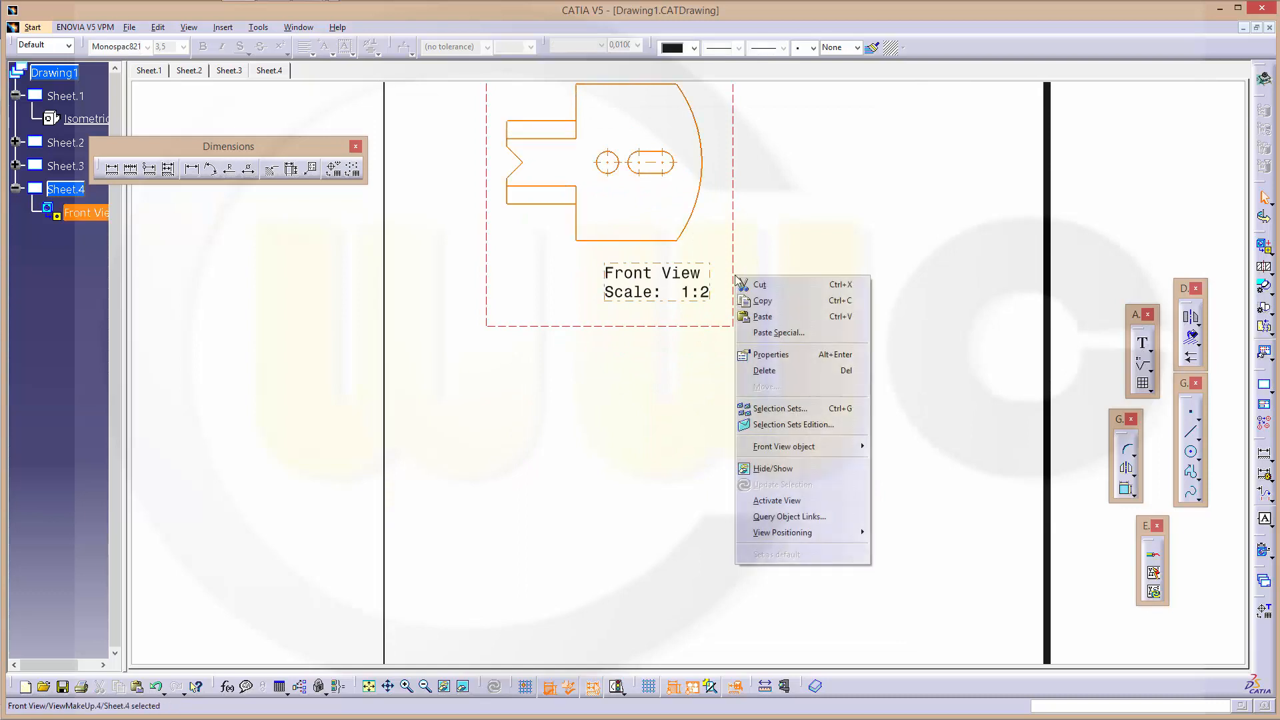
Rescale the front view to 1:1 and select its name and scale label for removal.
click(771, 354)
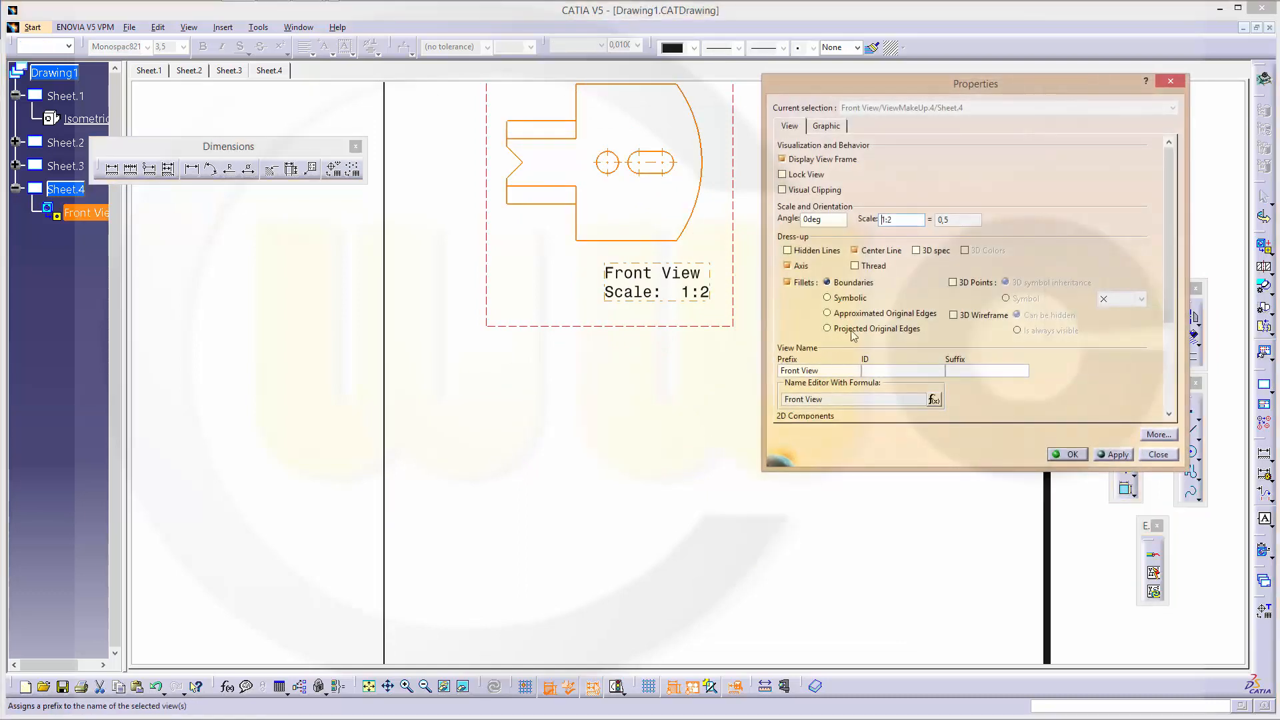
text(1:1)
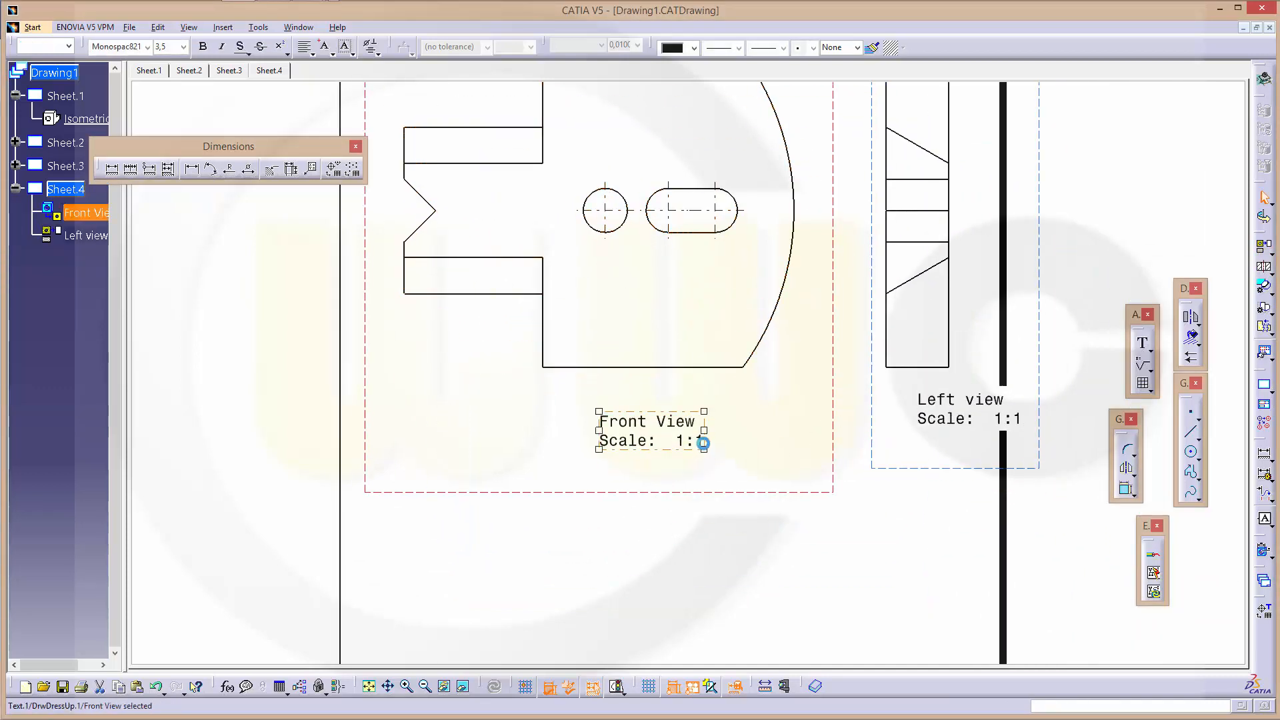
click(969, 403)
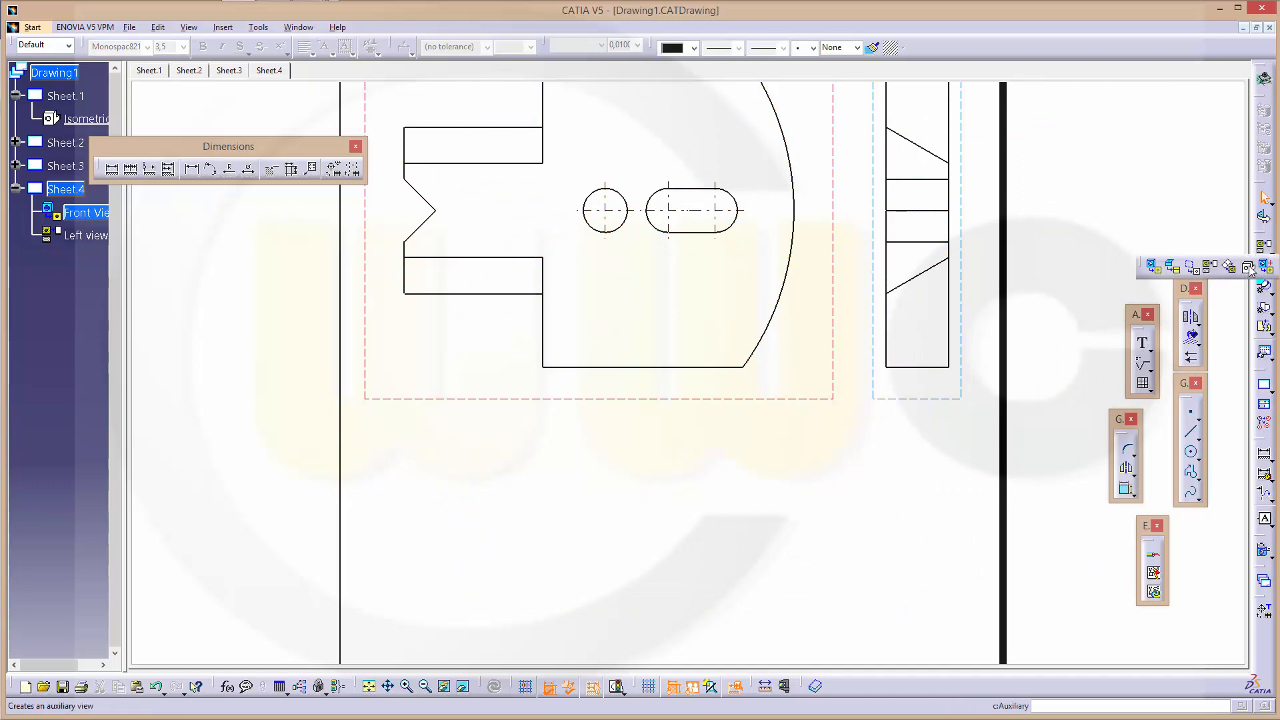
Create an isometric view by picking the Gleitbacke part in the product window.
click(298, 26)
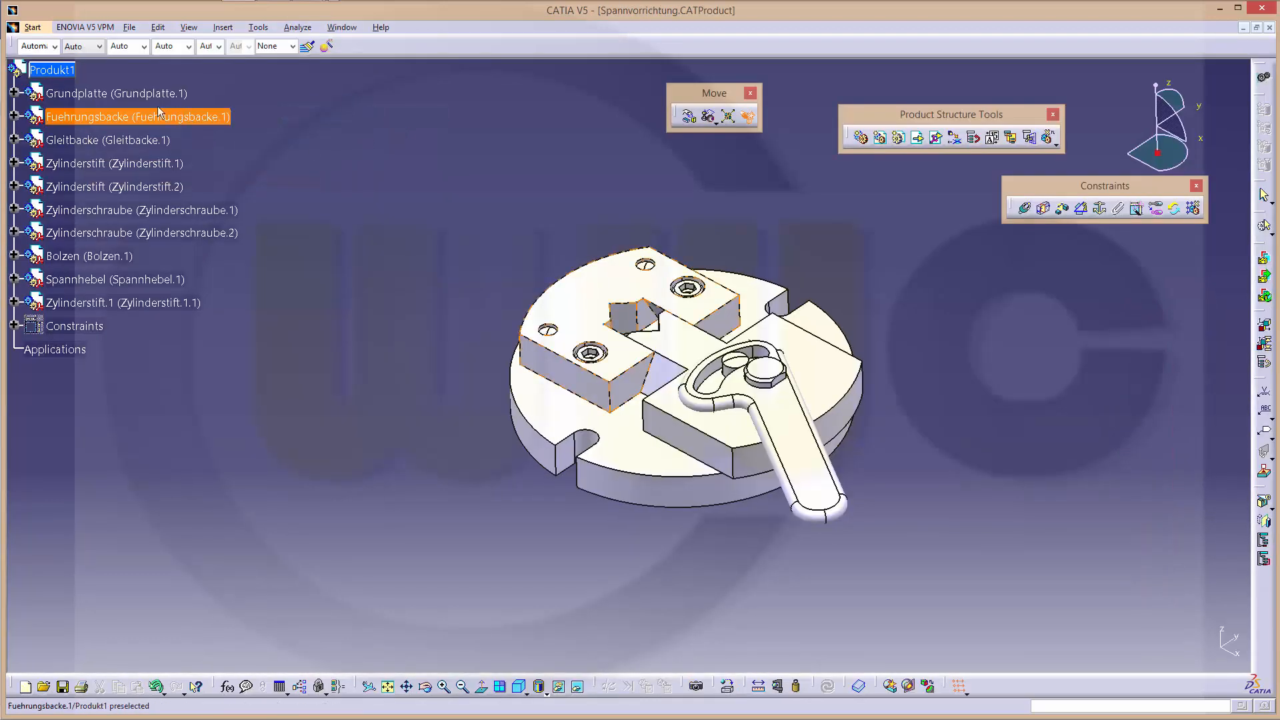
click(106, 140)
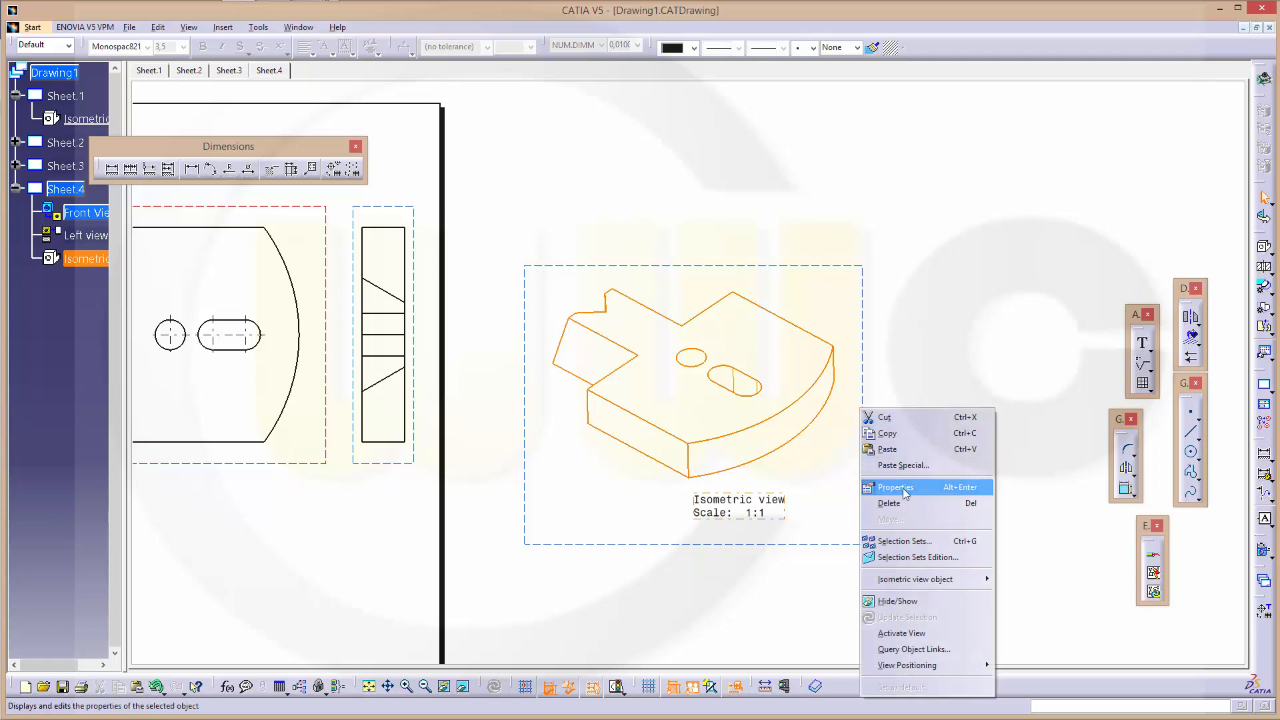
Set the isometric view's scale to 1:2 in Properties and move it below the front view.
click(895, 487)
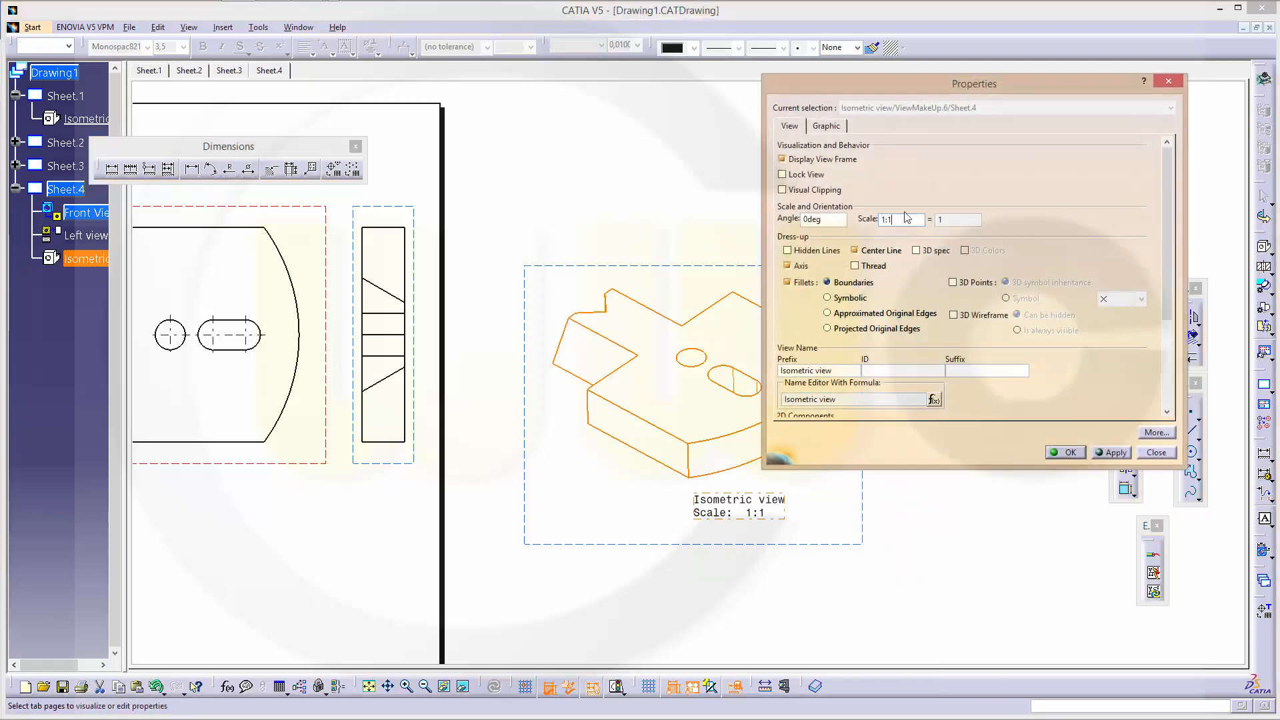
click(1065, 452)
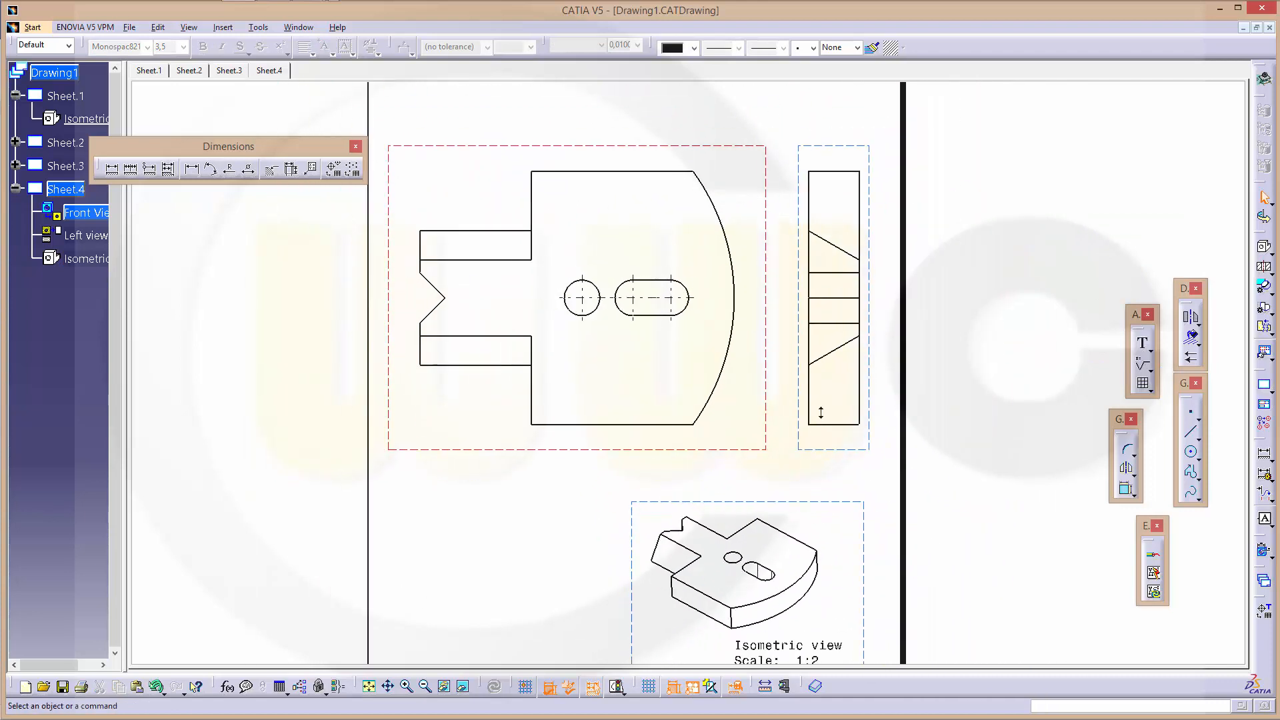
click(86, 212)
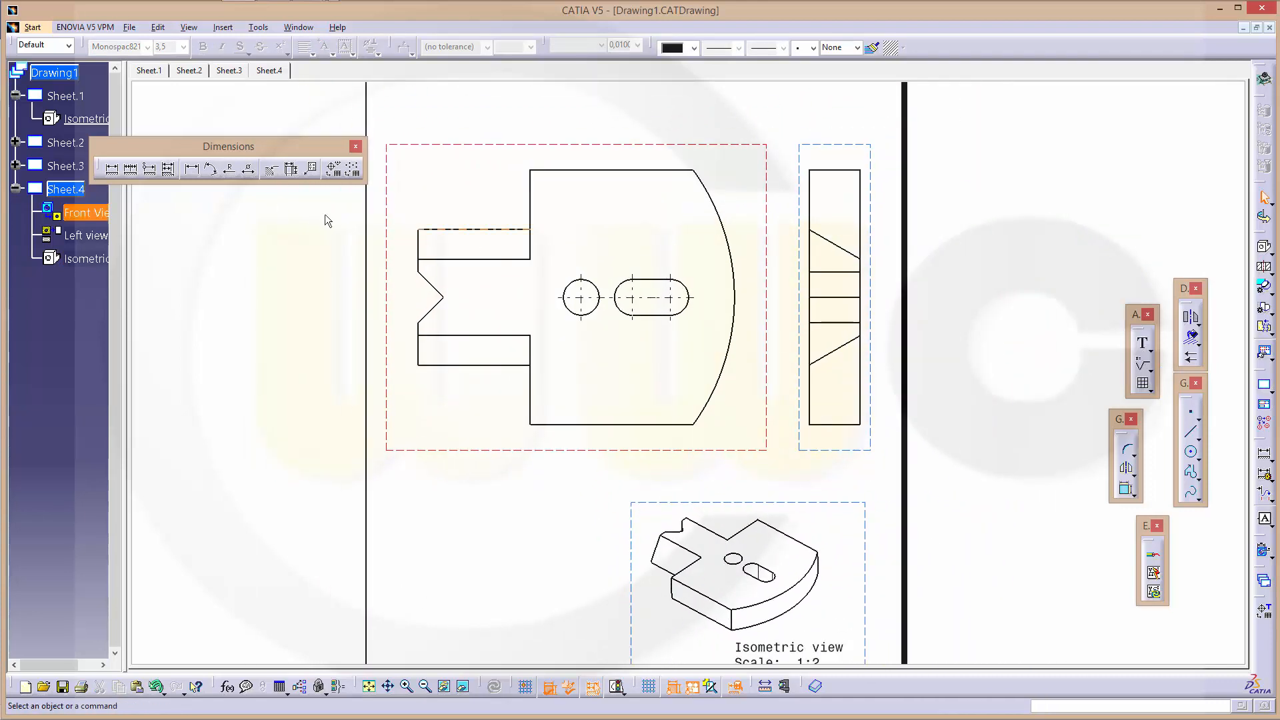
click(111, 168)
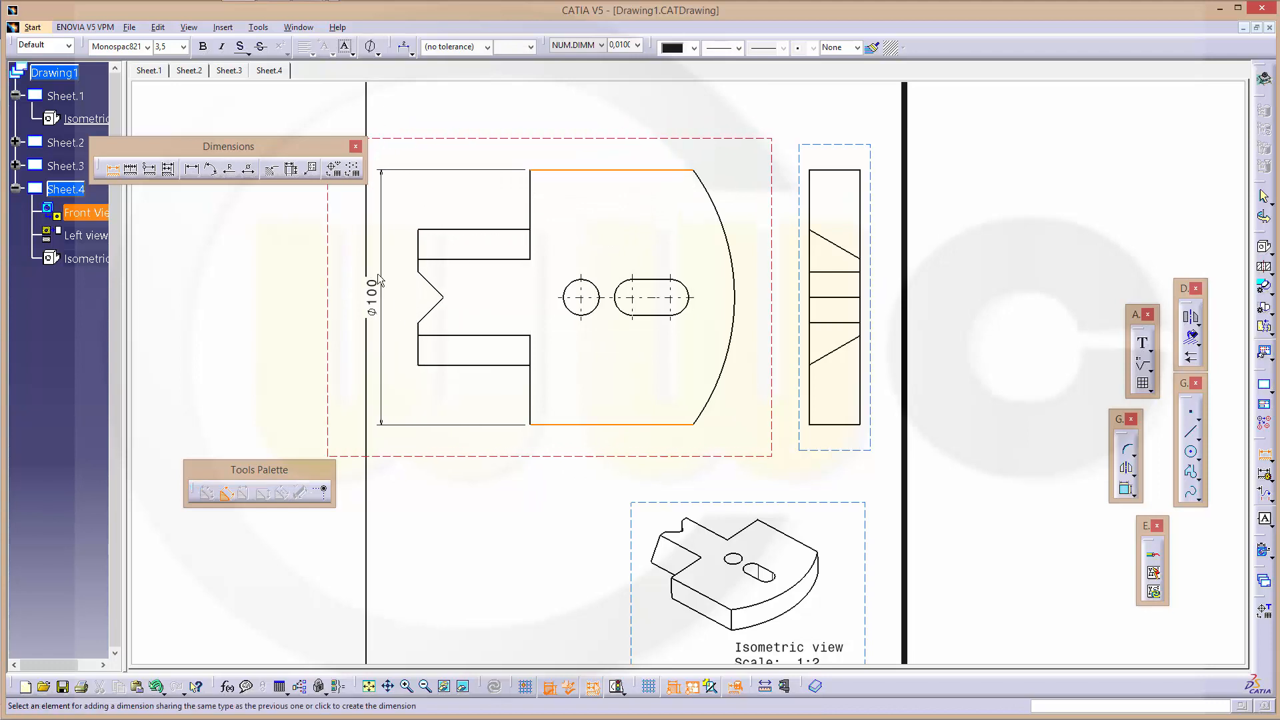
Turn the diameter into a plain 100 distance, then add the 90° notch angle and 10 length.
right_click(375, 294)
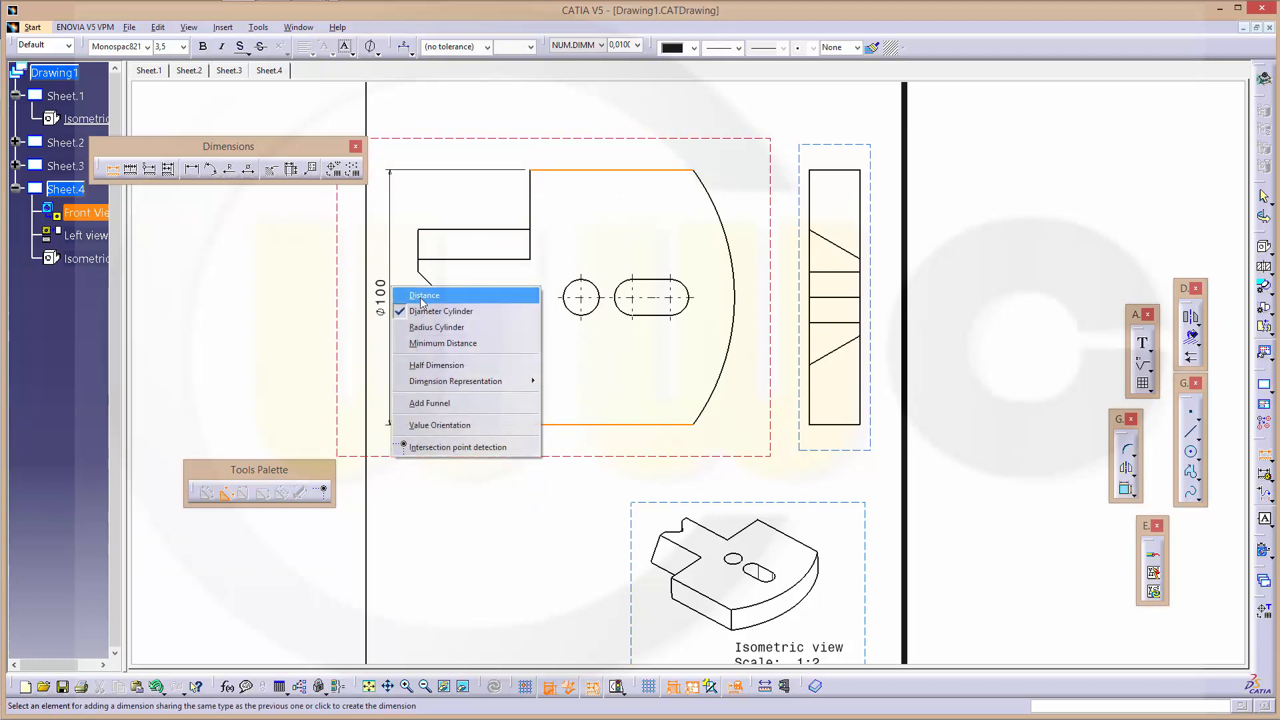
click(424, 295)
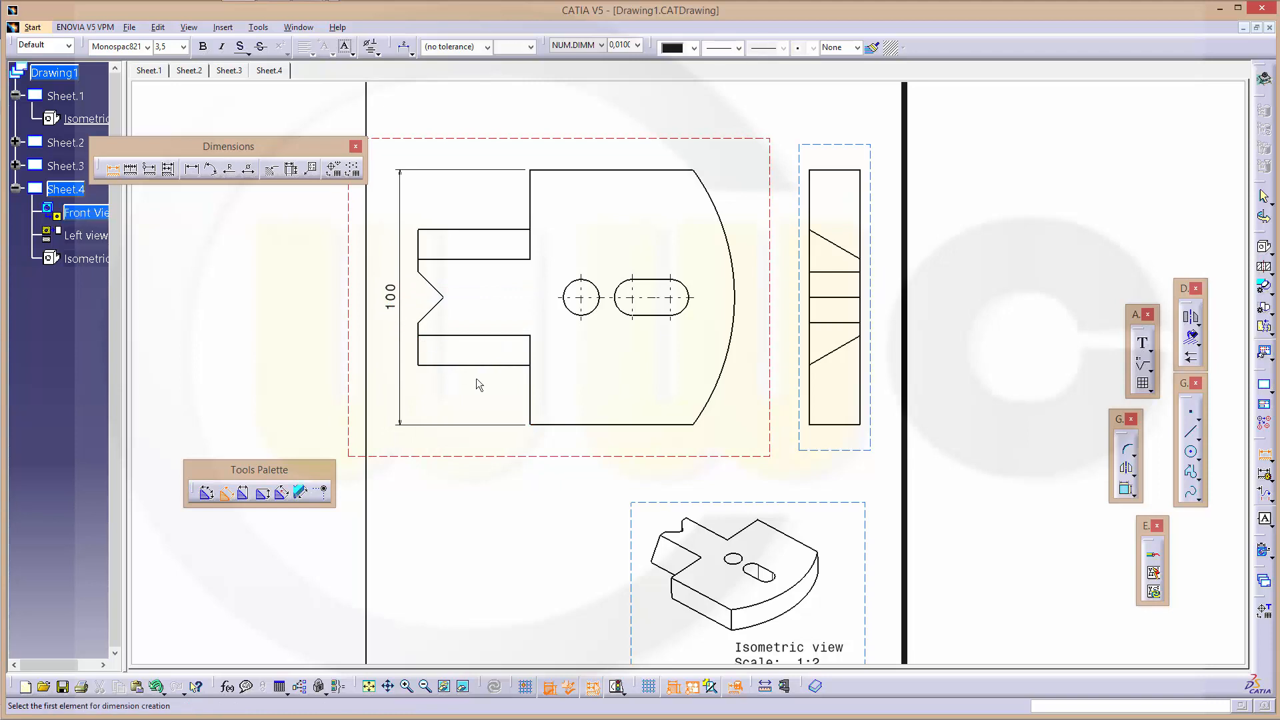
mouse_move(628, 374)
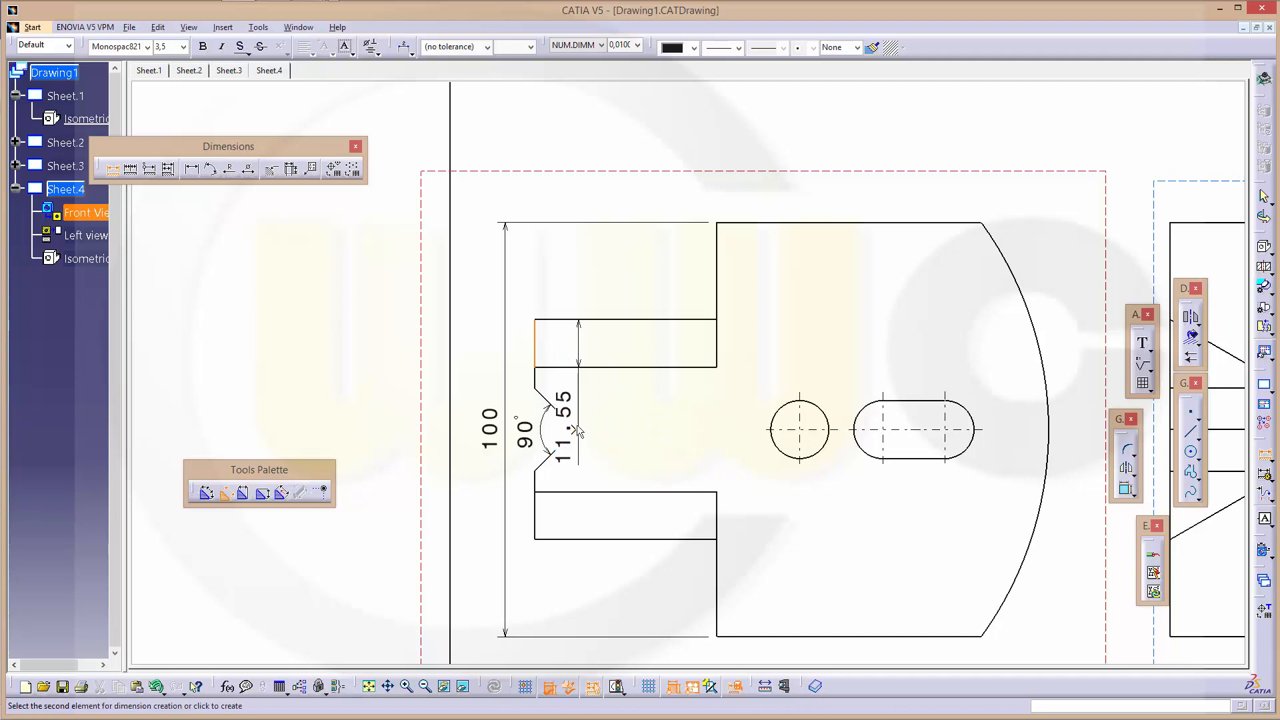
mouse_move(581, 432)
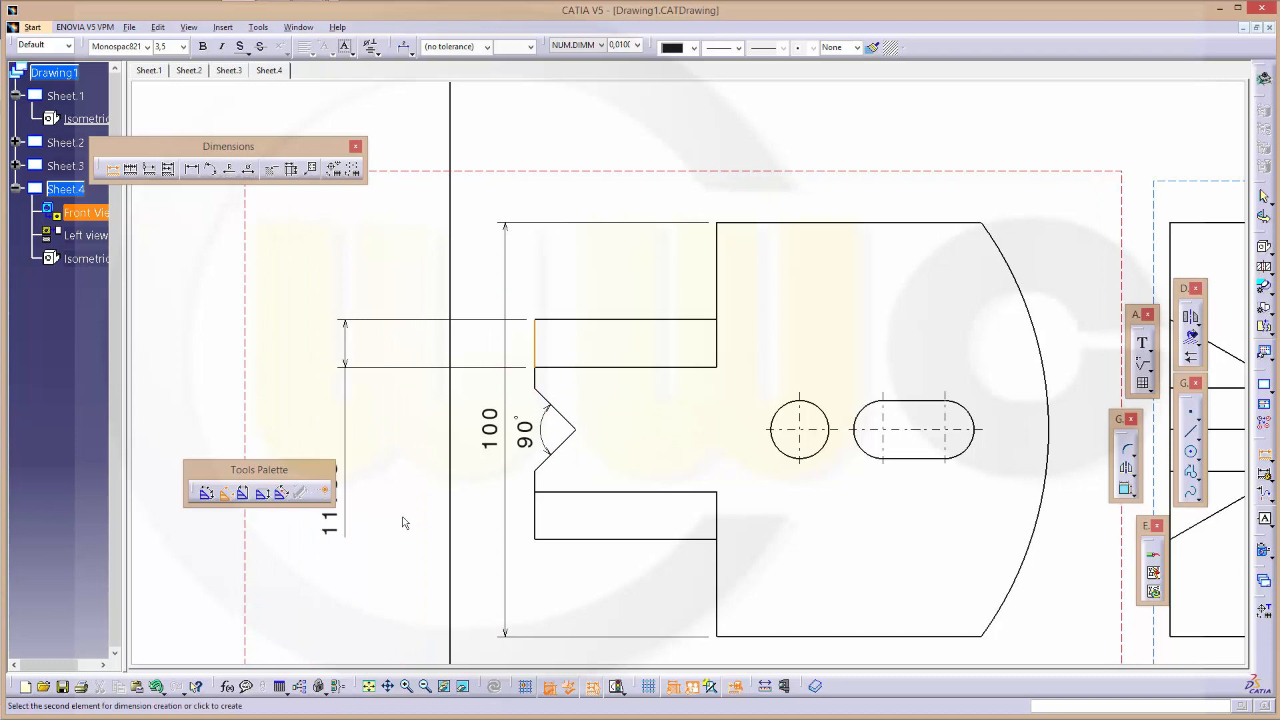
click(580, 430)
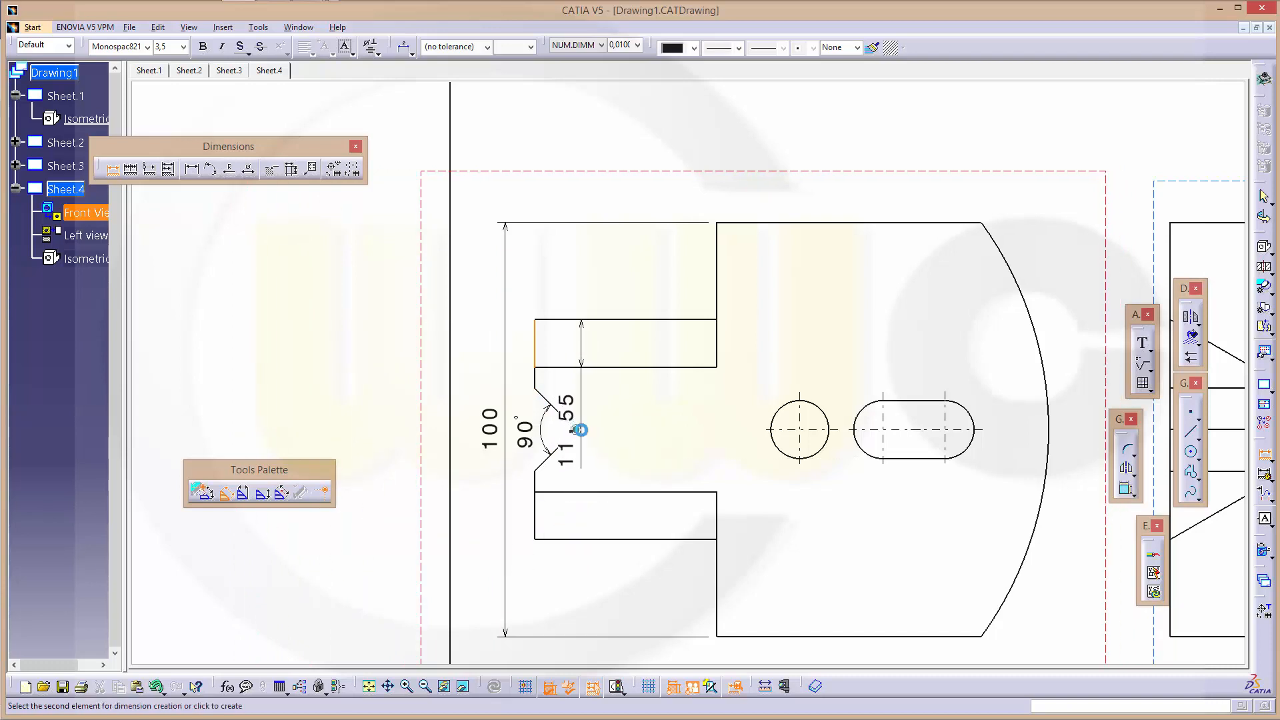
click(578, 286)
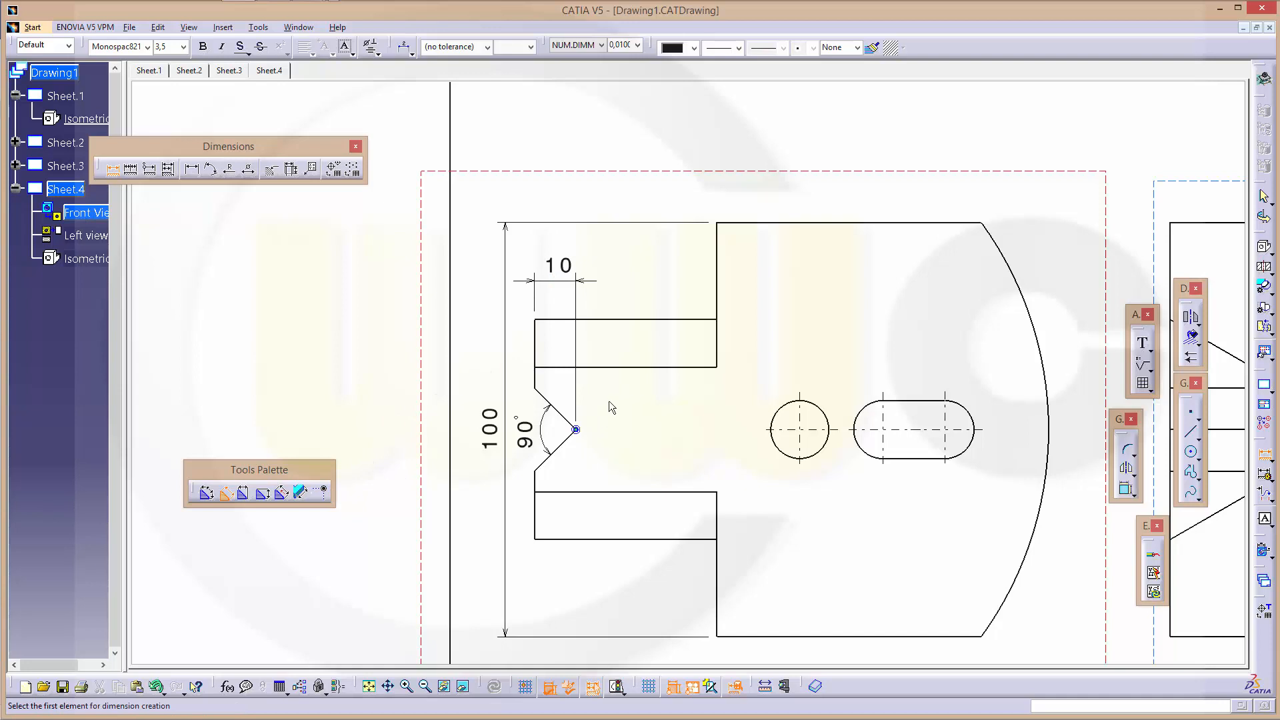
Place a horizontal Ø14 diameter dimension on the round hole.
click(799, 428)
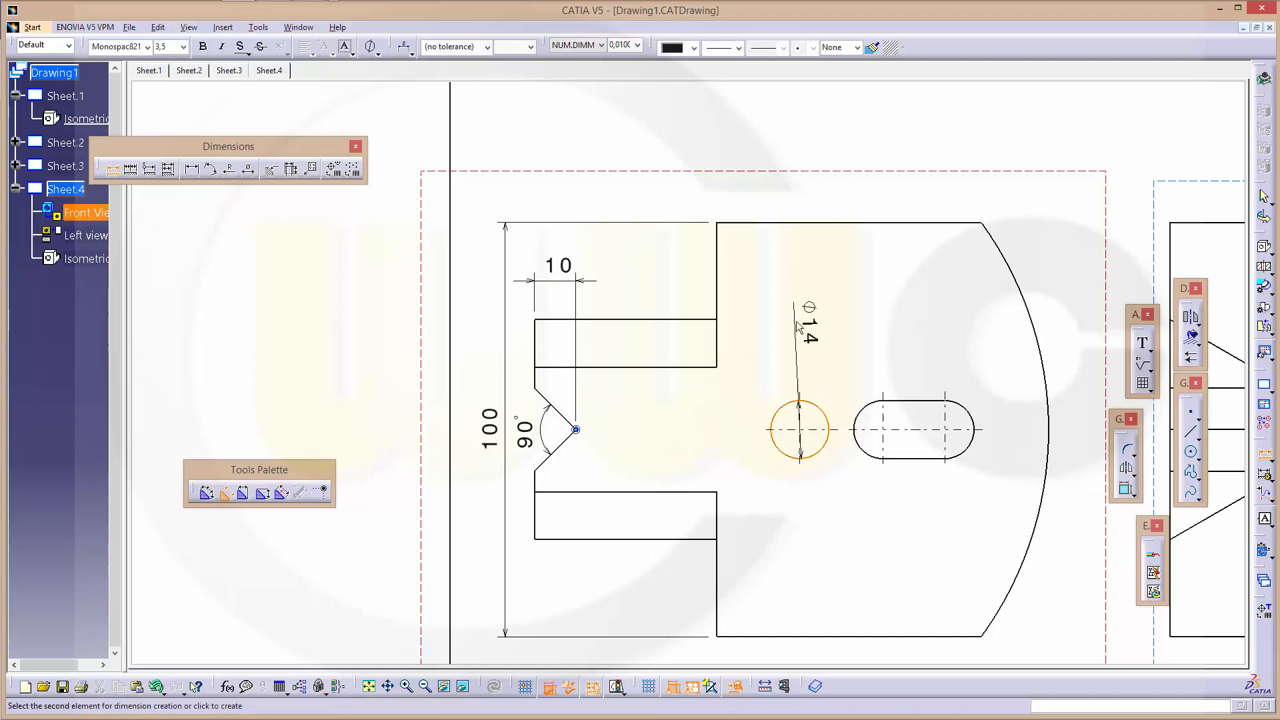
right_click(807, 327)
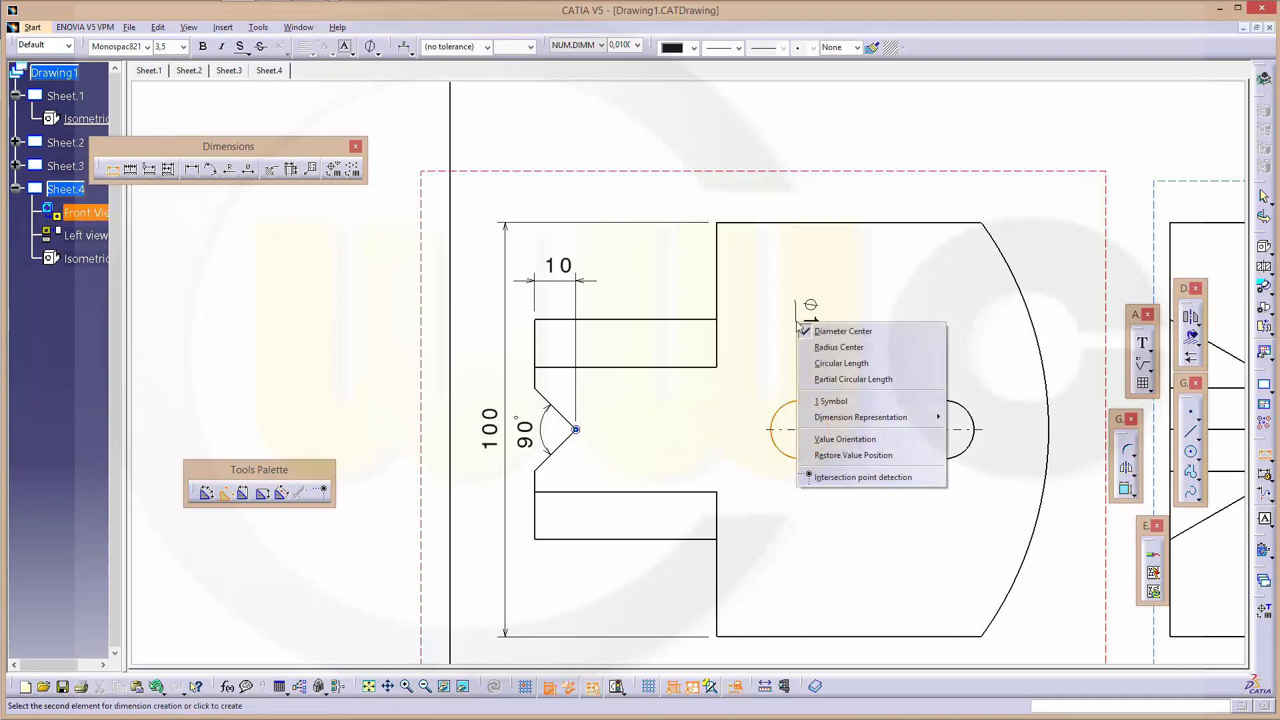
click(841, 331)
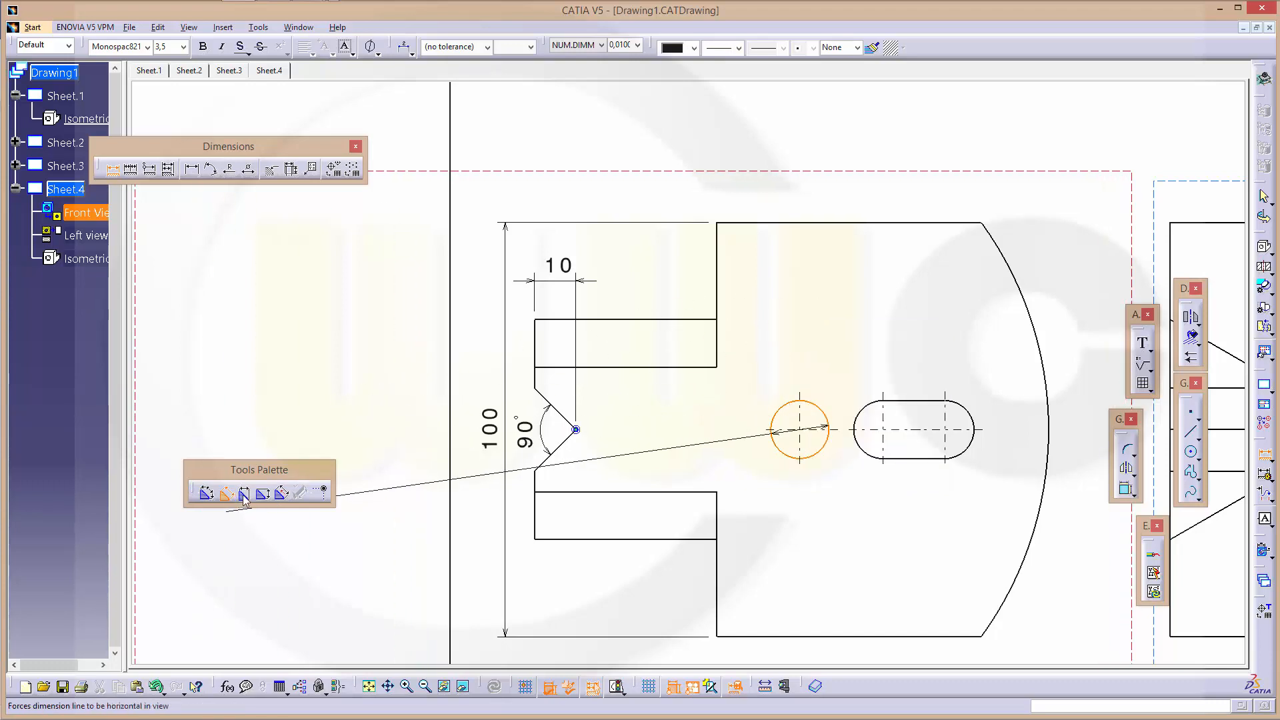
click(800, 429)
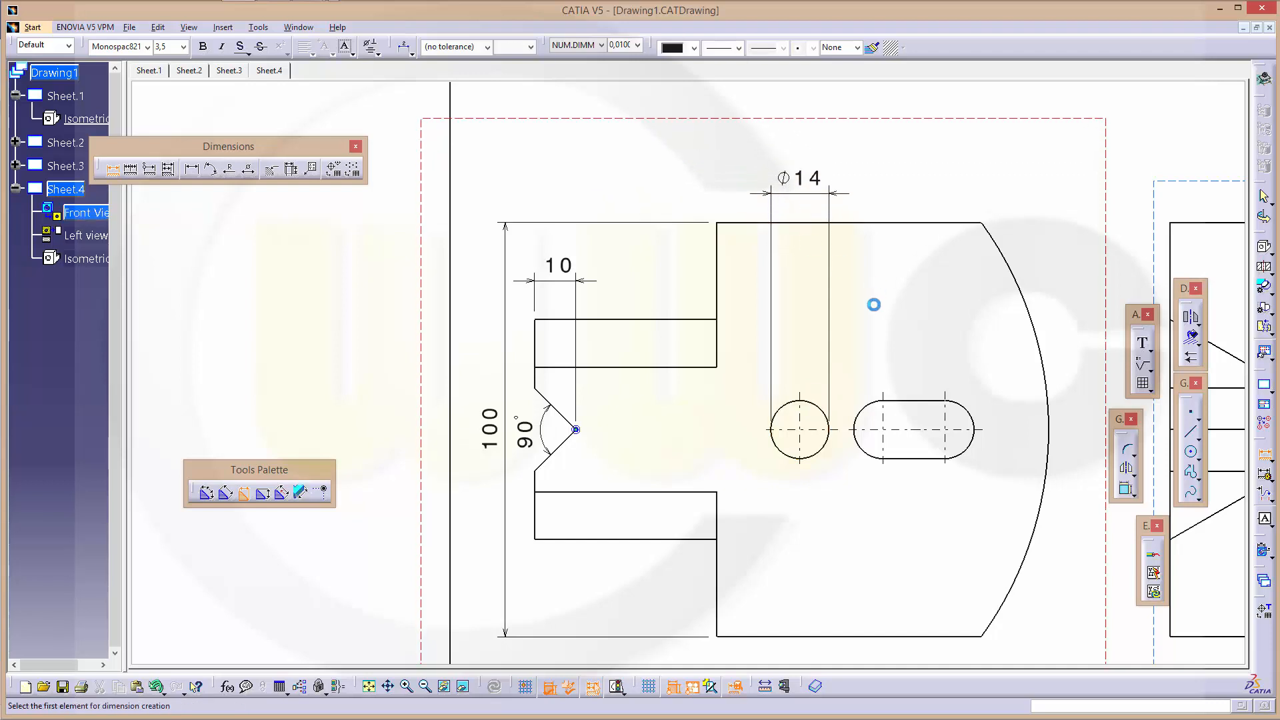
mouse_move(892, 354)
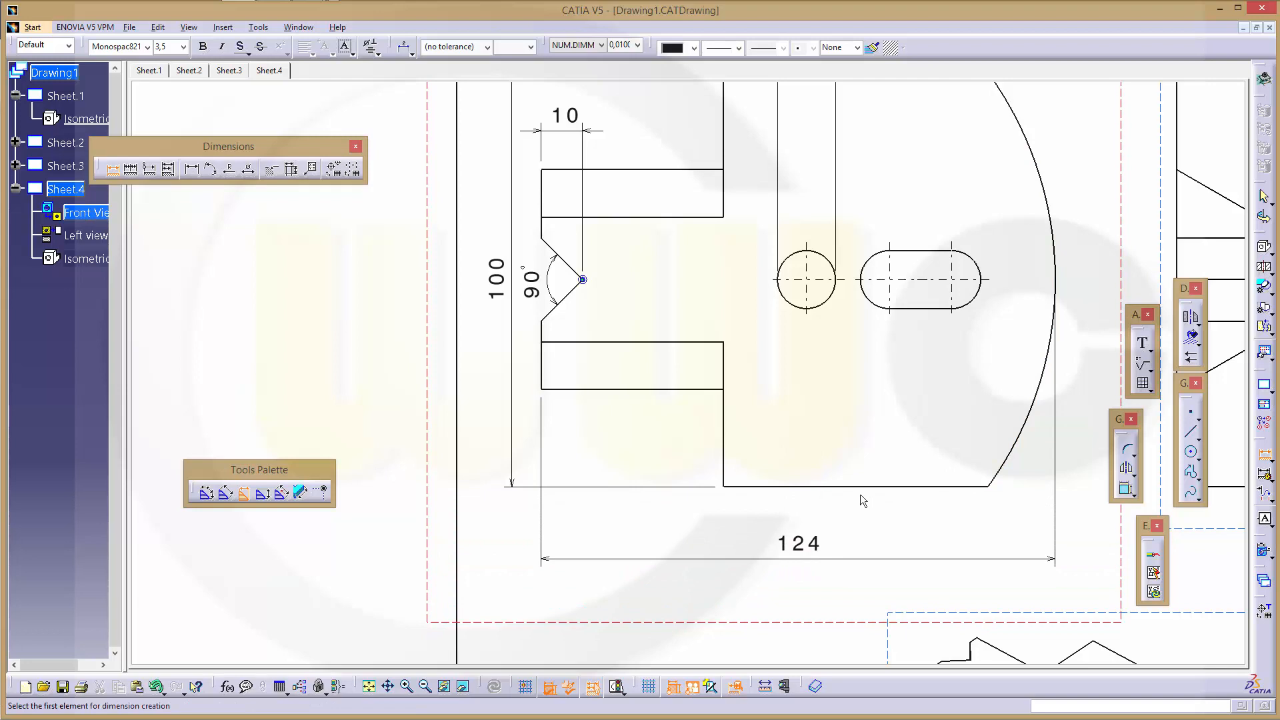
mouse_move(870, 469)
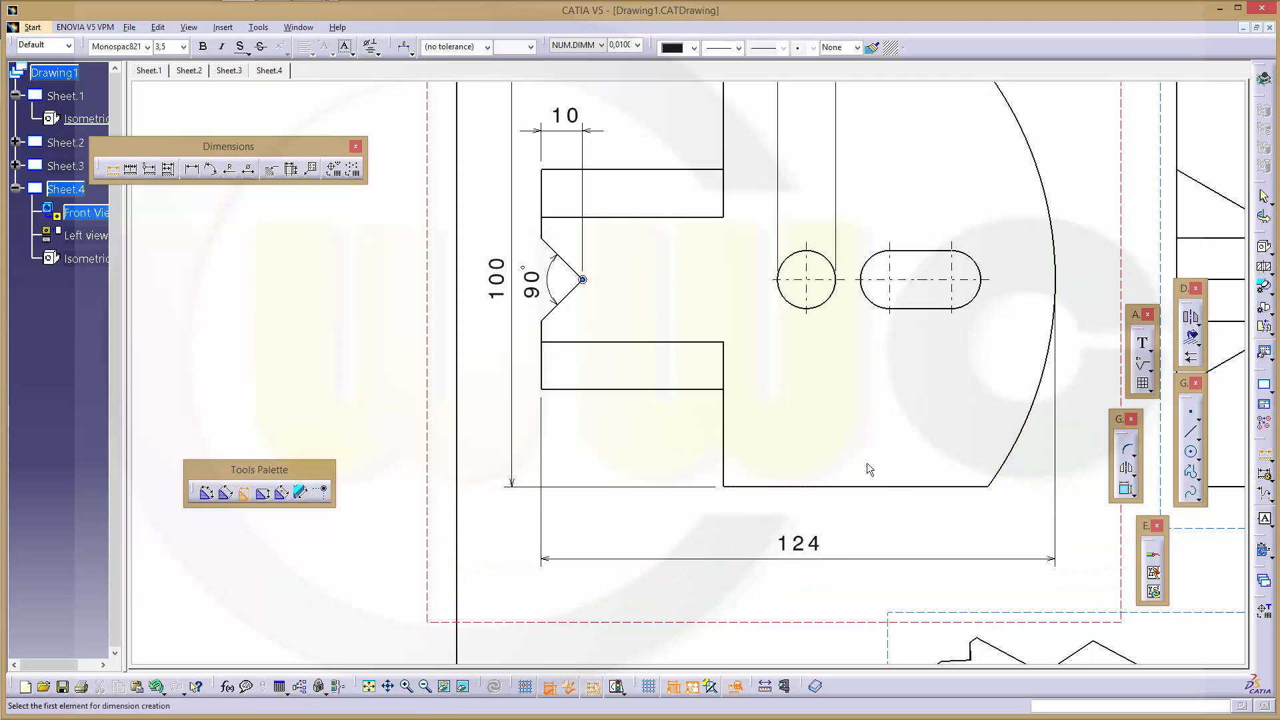
mouse_move(604, 386)
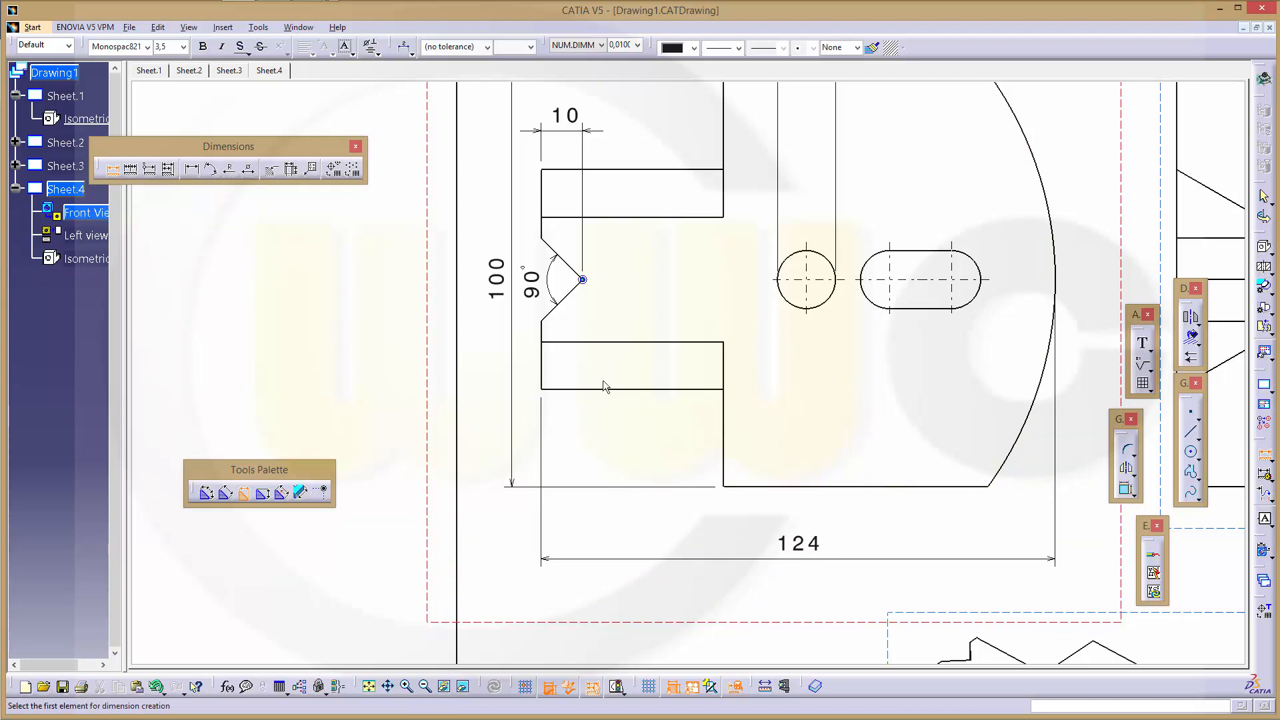
mouse_move(736, 447)
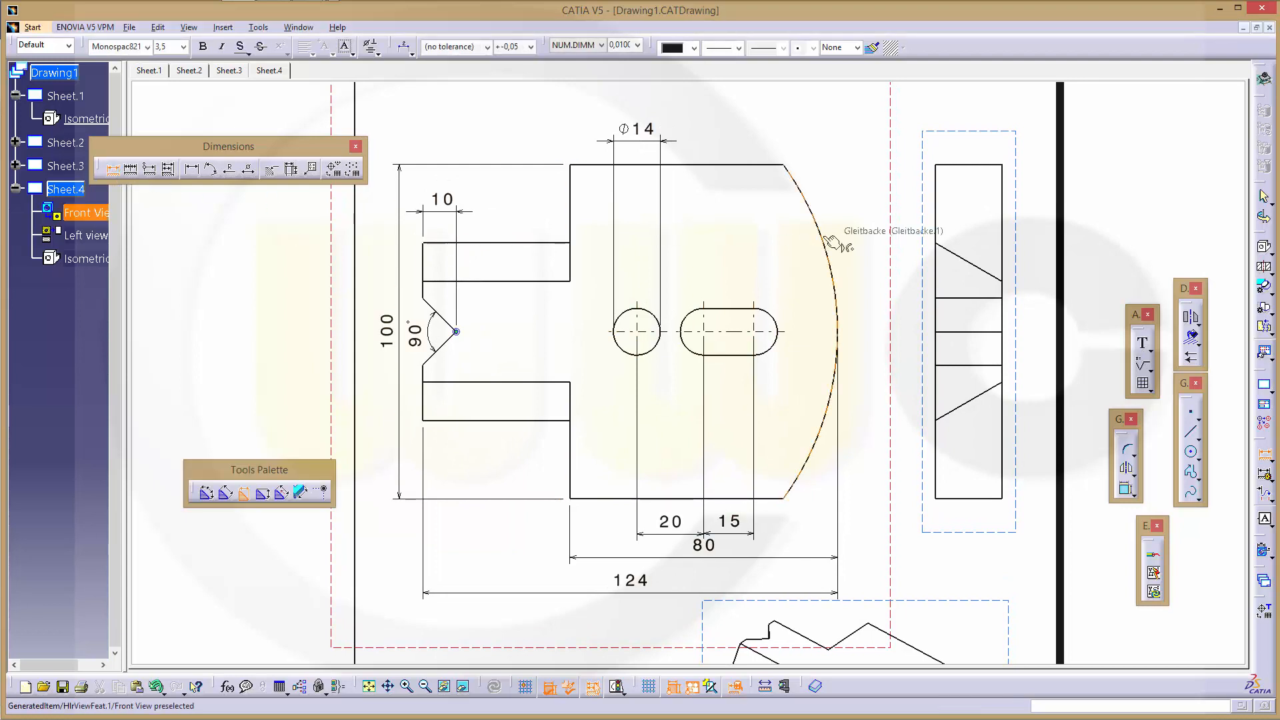
Dimension the large arc as R85, measured from its centre with Radius Center.
right_click(833, 245)
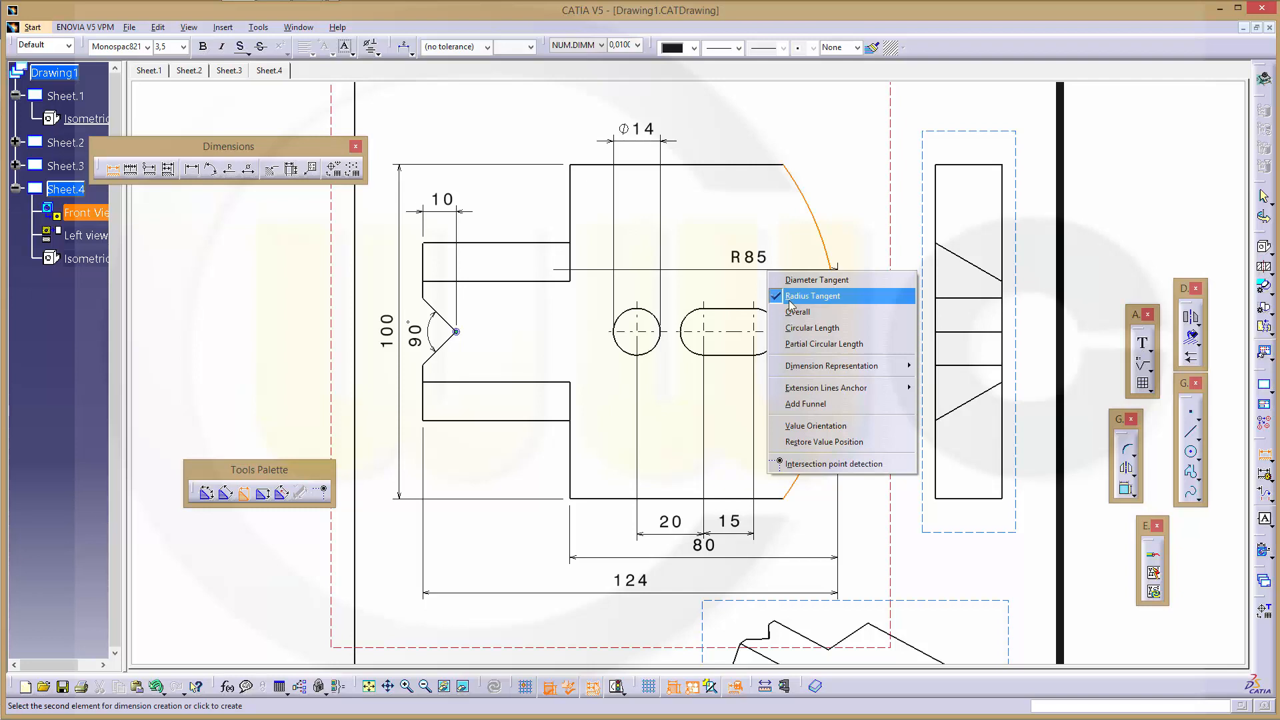
mouse_move(823, 343)
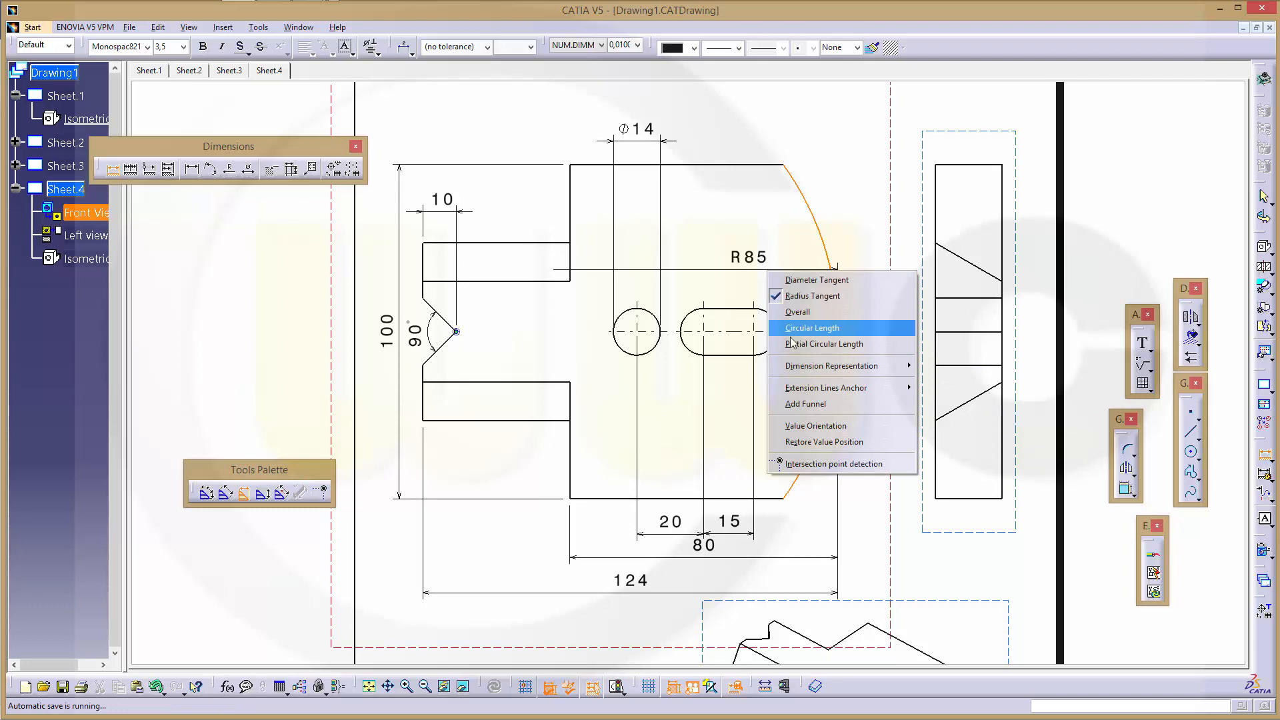
click(812, 327)
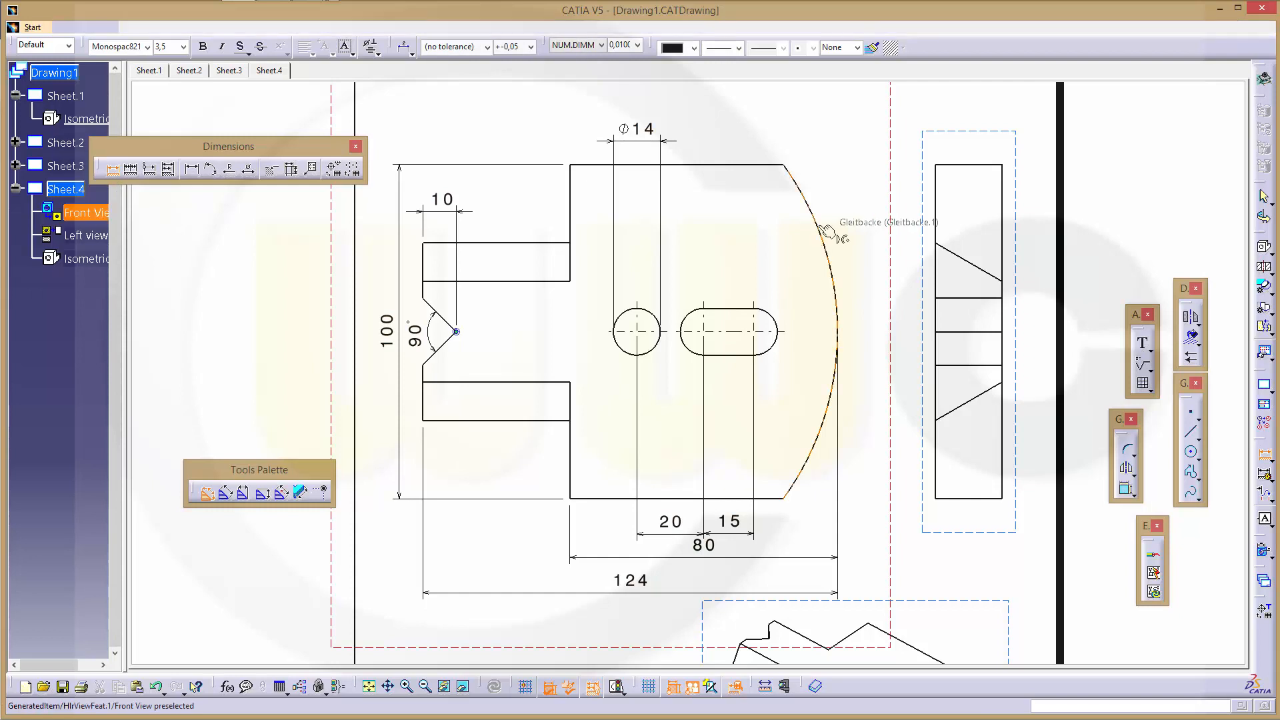
click(825, 233)
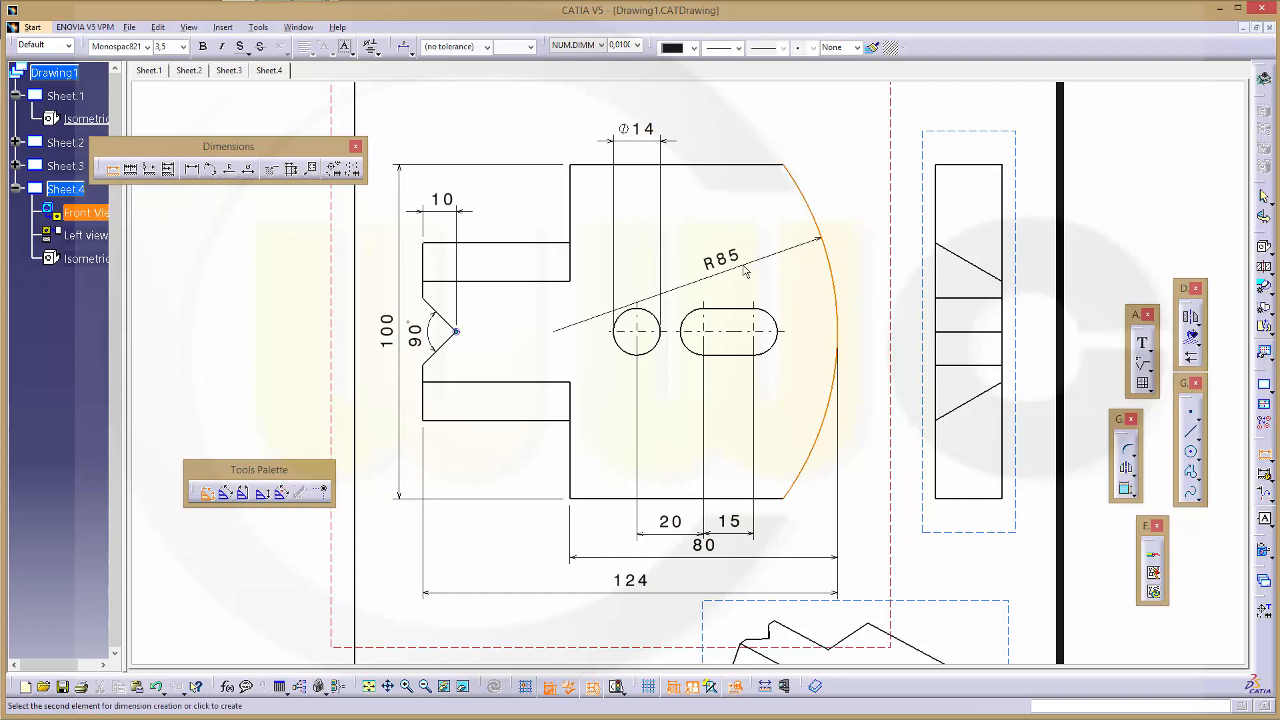
right_click(745, 265)
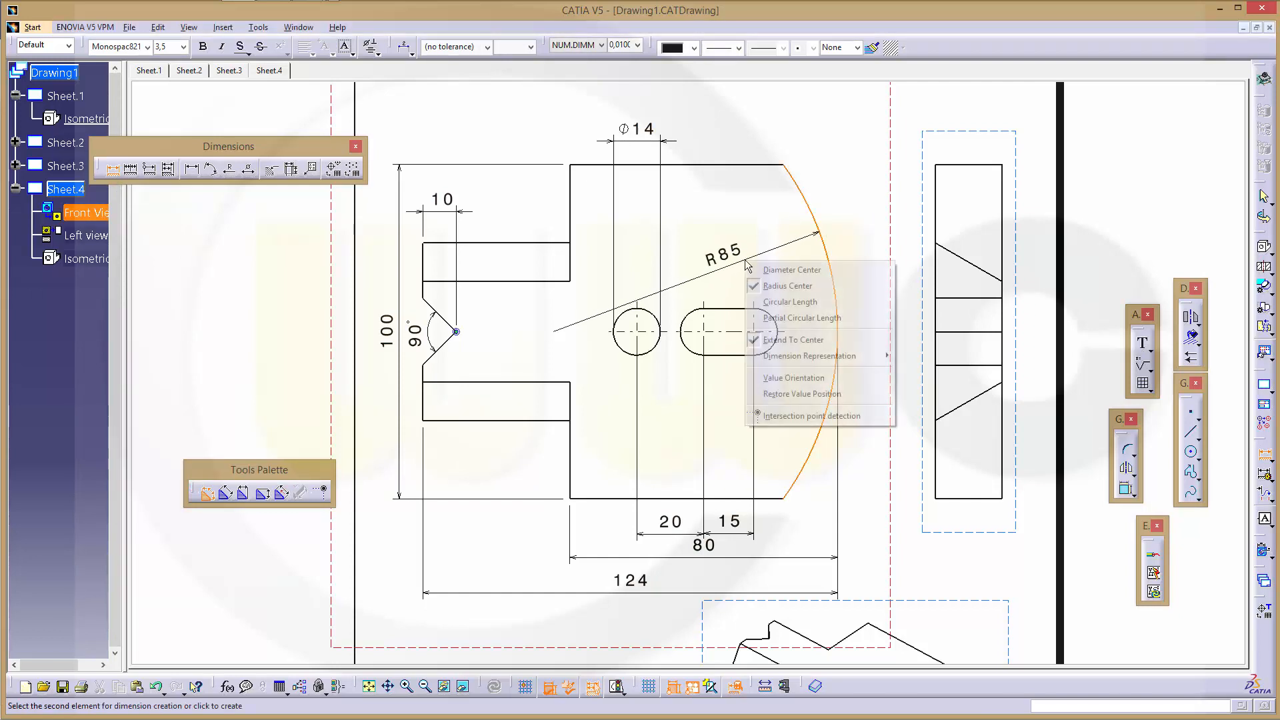
mouse_move(791, 269)
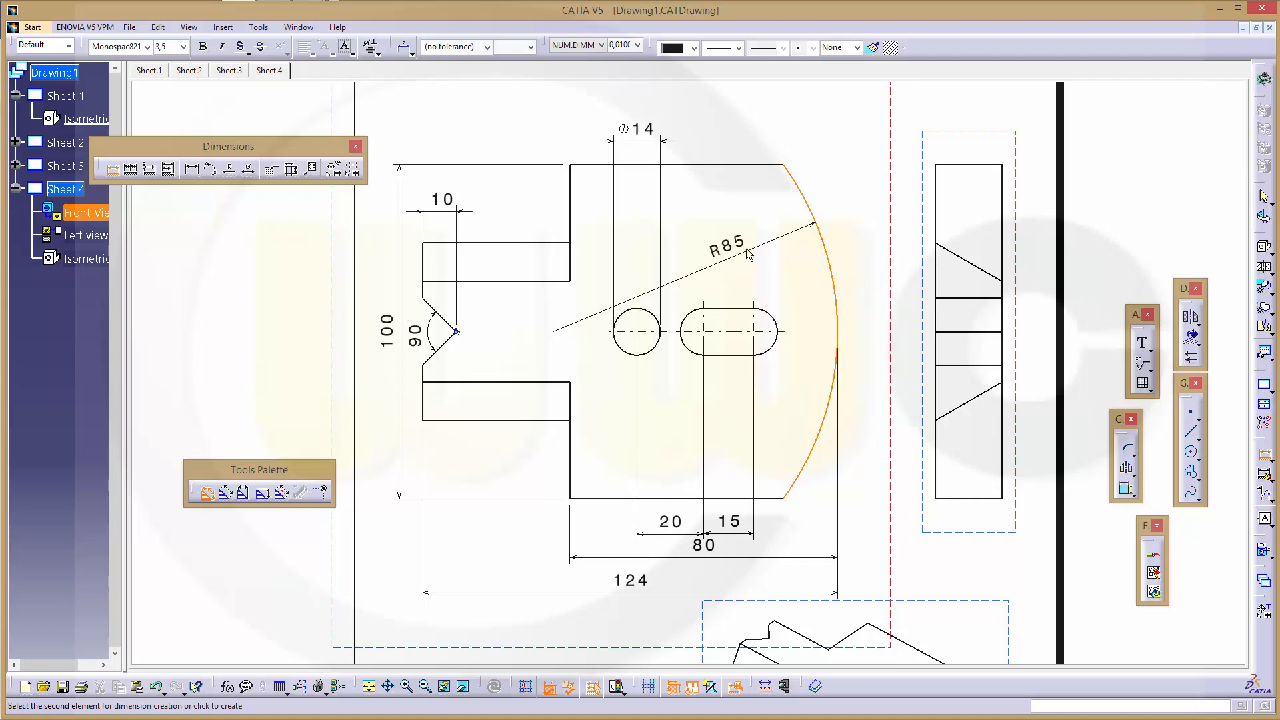
right_click(747, 255)
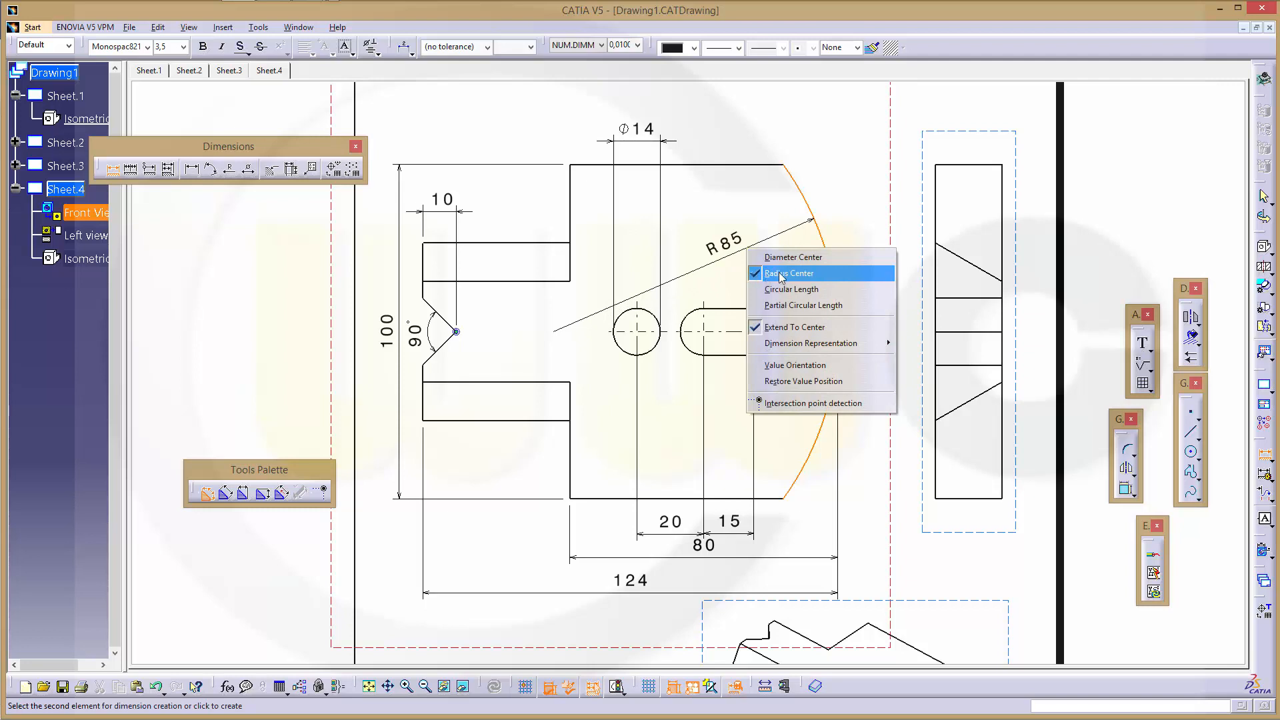
click(789, 273)
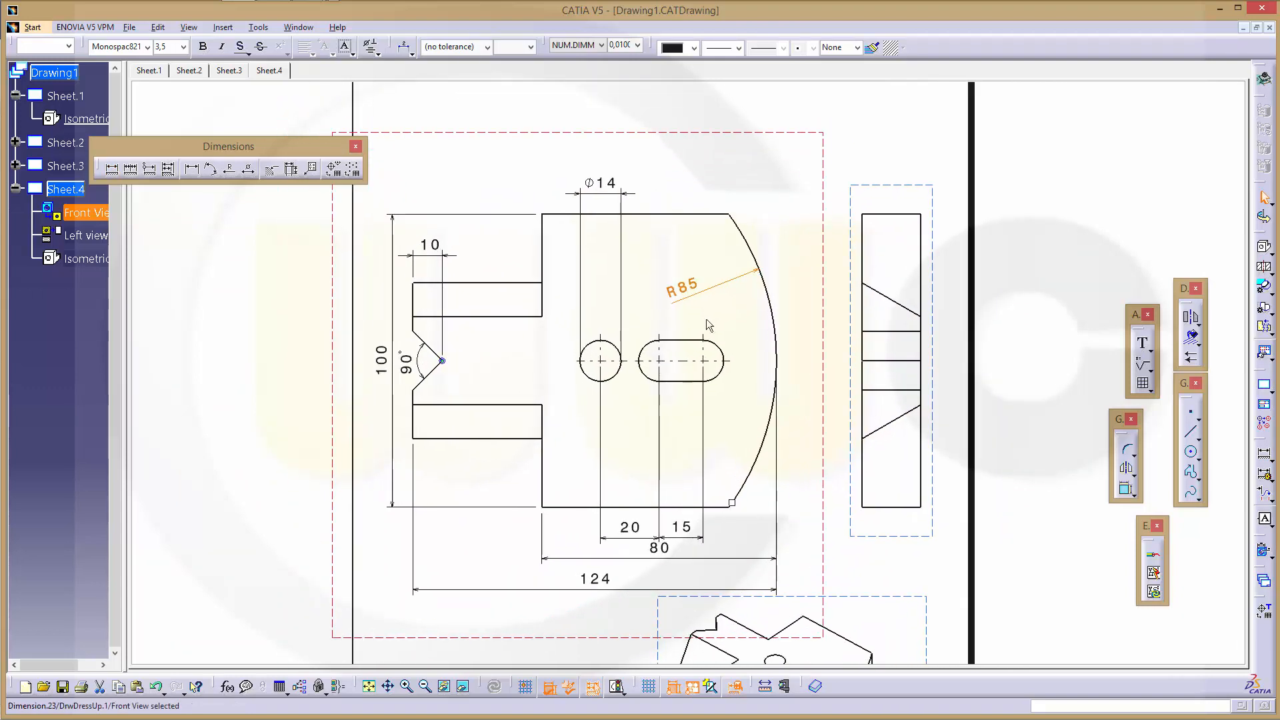
mouse_move(709, 298)
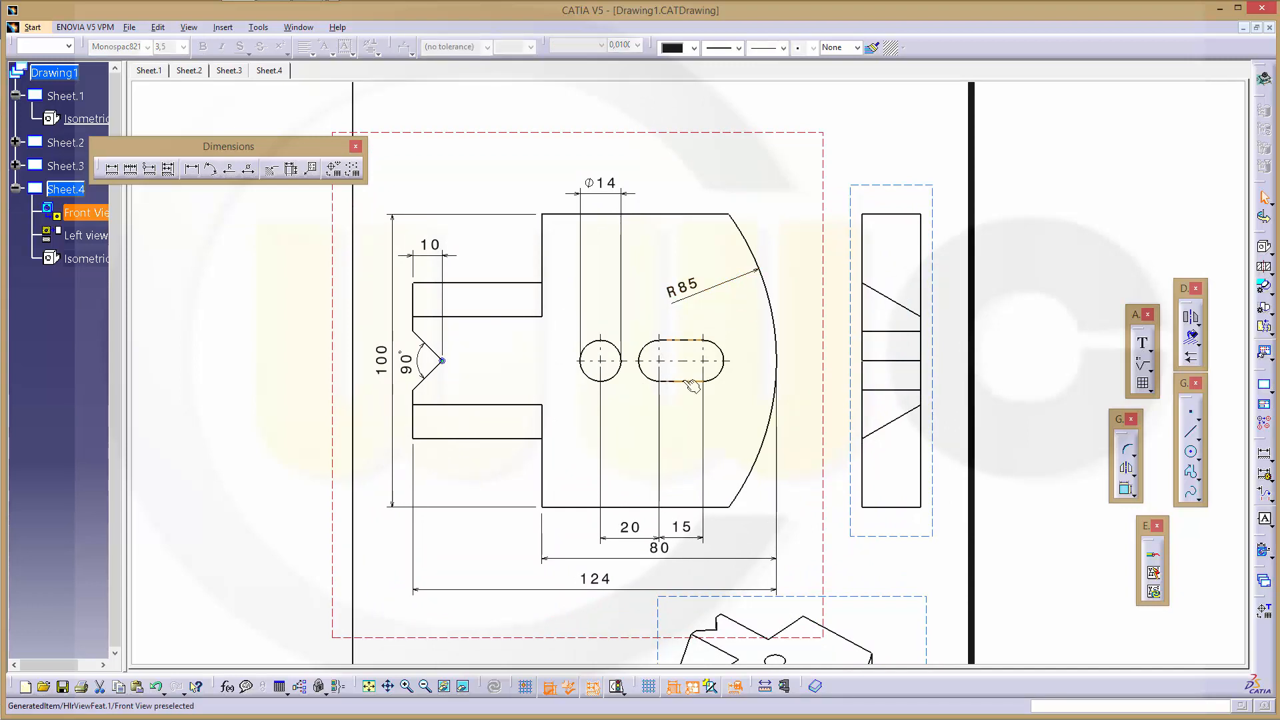
Add a 14 dimension between the slot's two straight edges, right of the slot.
click(111, 169)
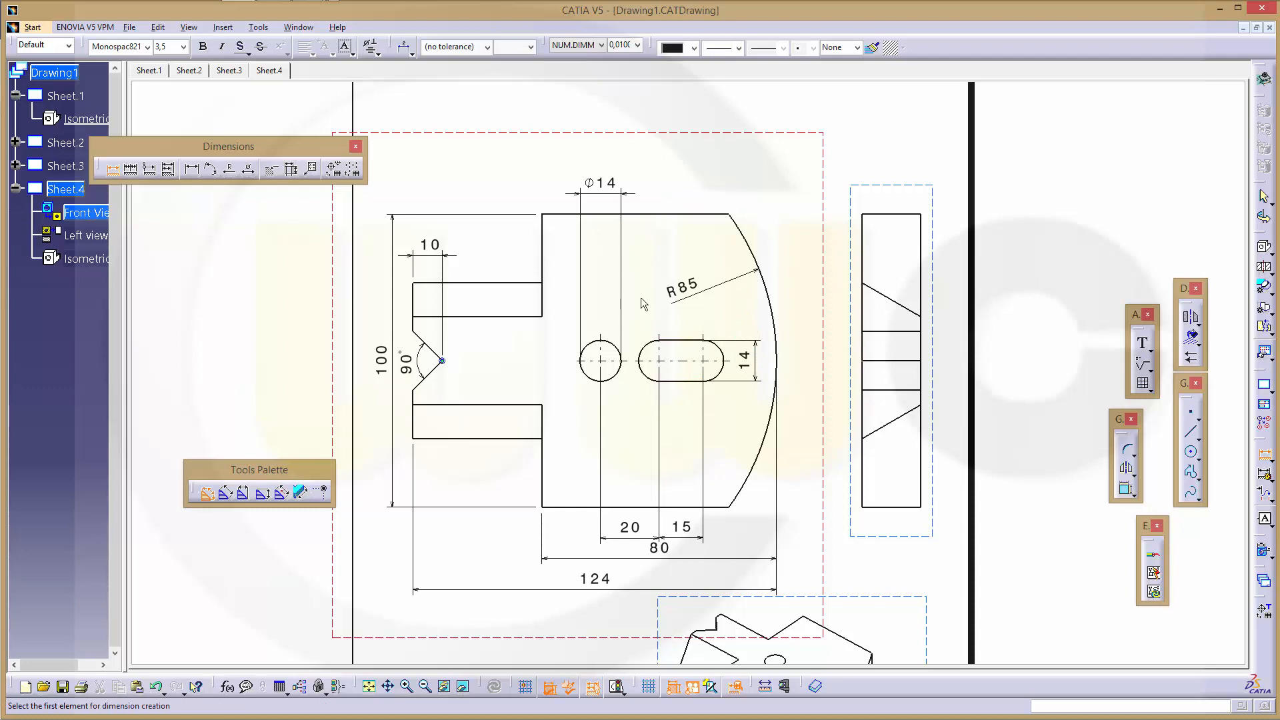
mouse_move(912, 237)
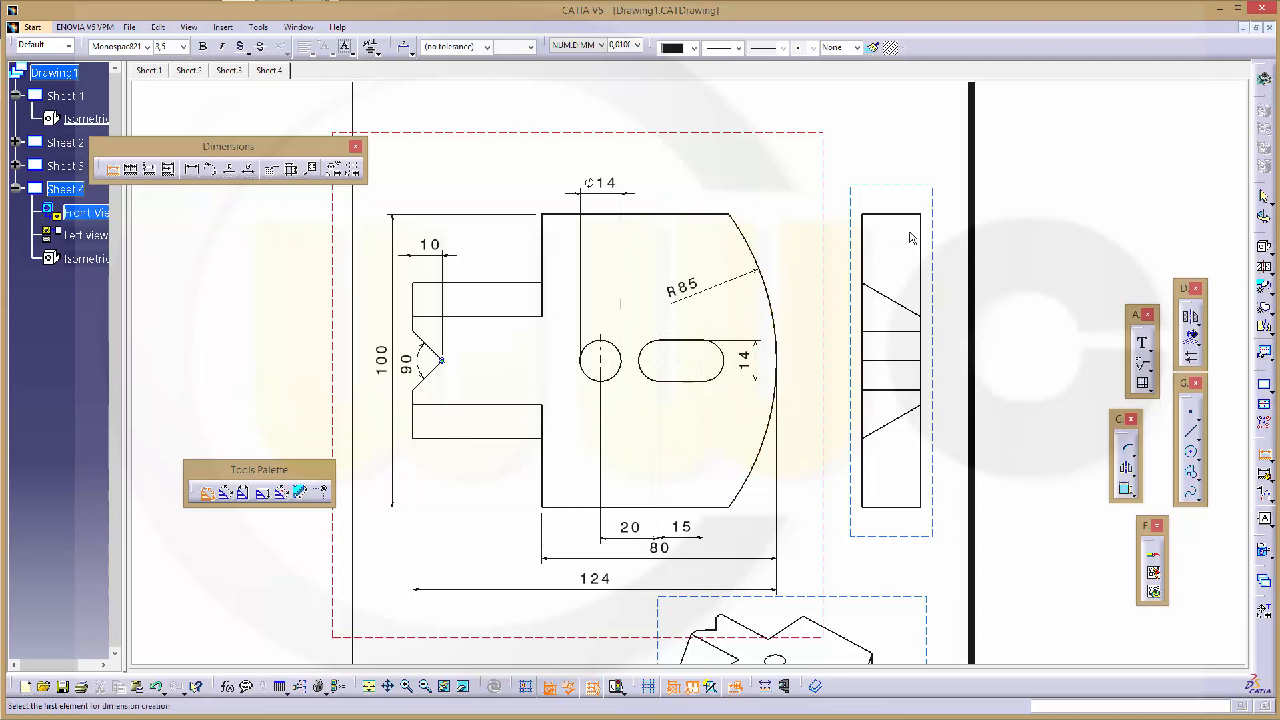
click(879, 186)
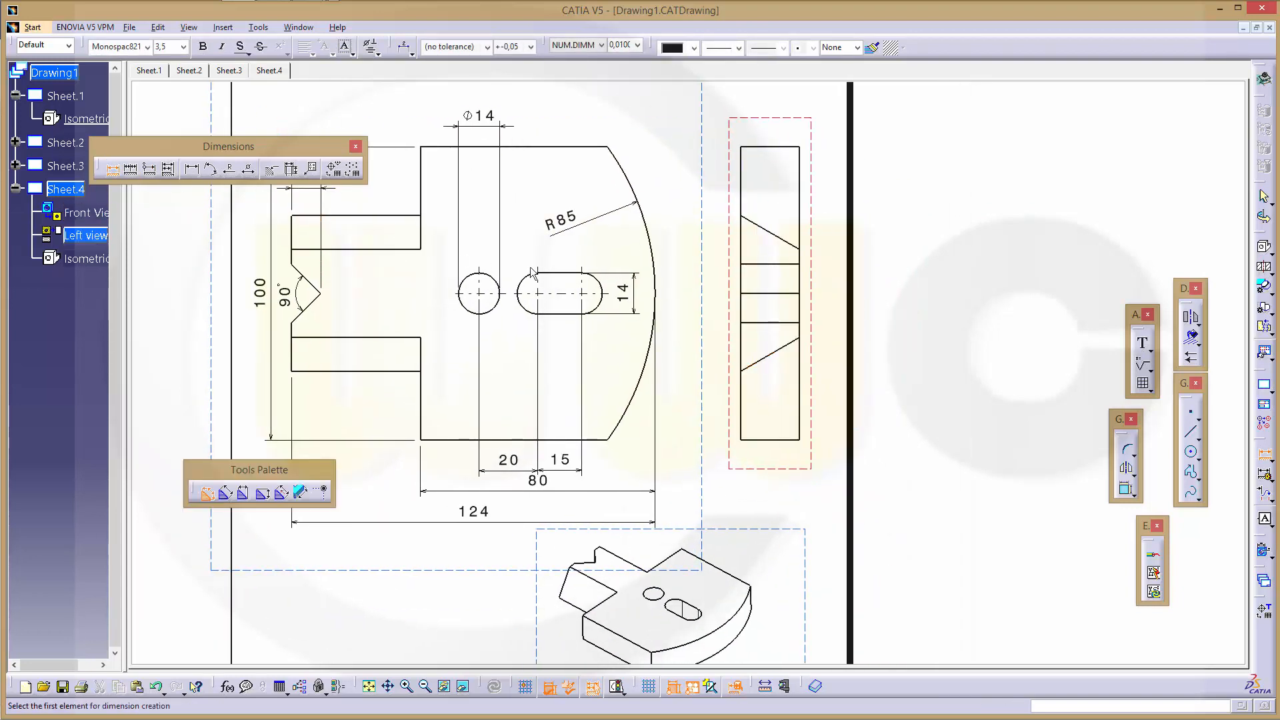
mouse_move(767, 233)
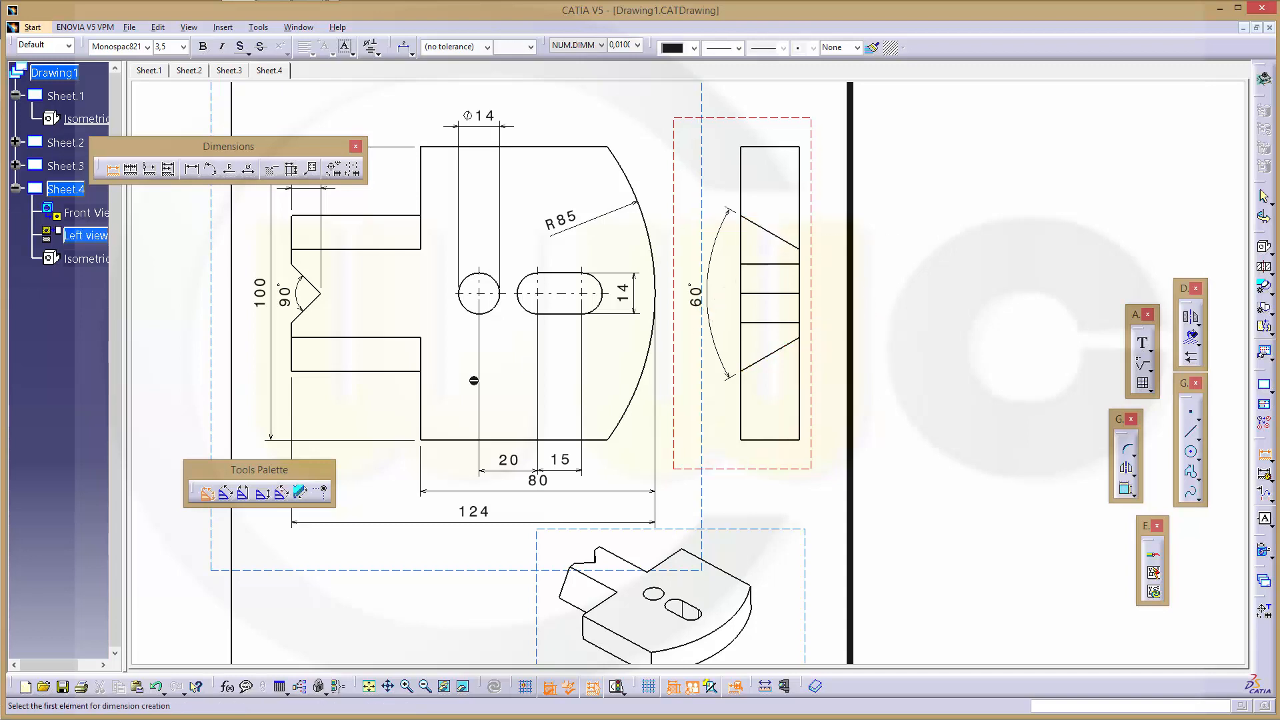
mouse_move(324, 492)
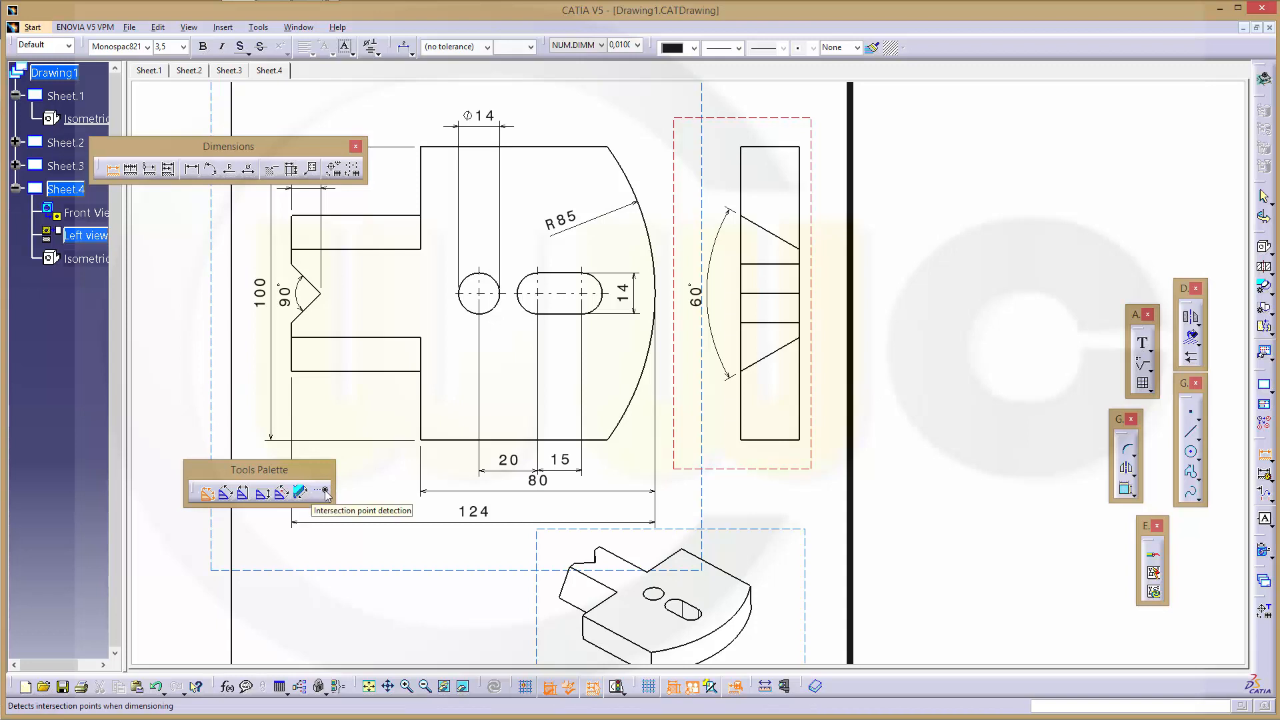
mouse_move(802, 338)
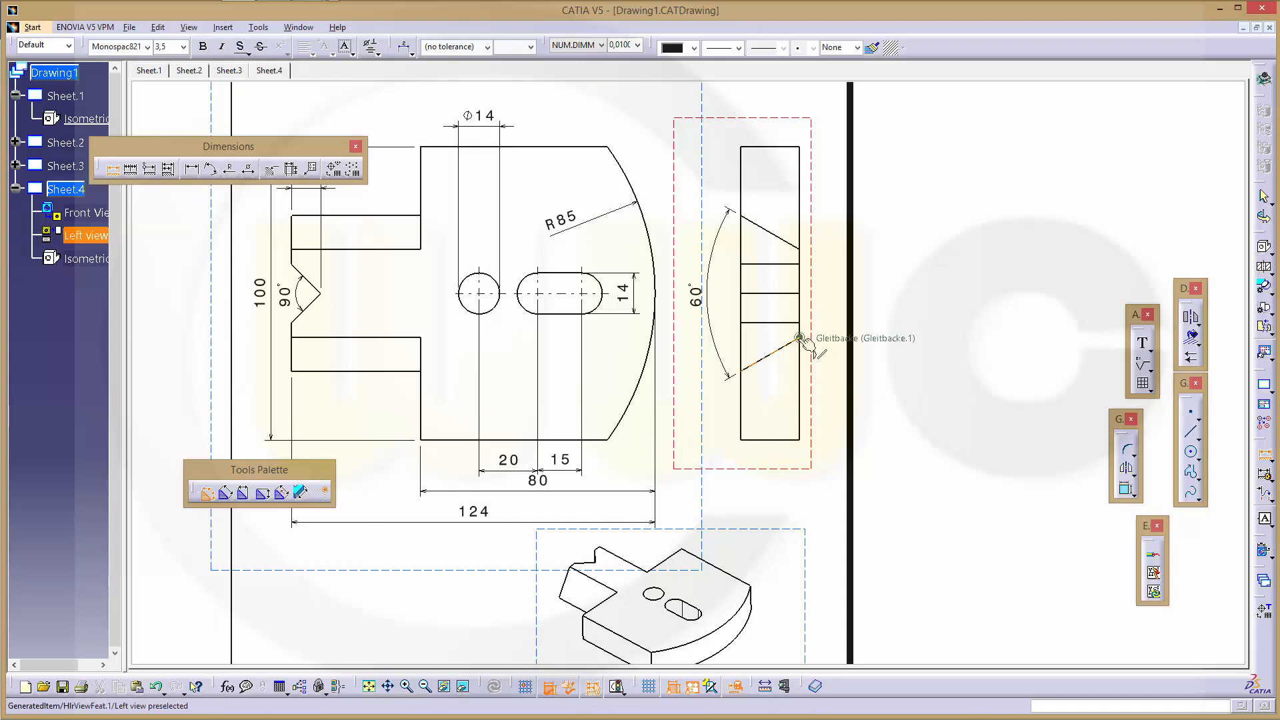
Pick the lower slanted edge in the left view for the 60° angle dimension.
click(801, 338)
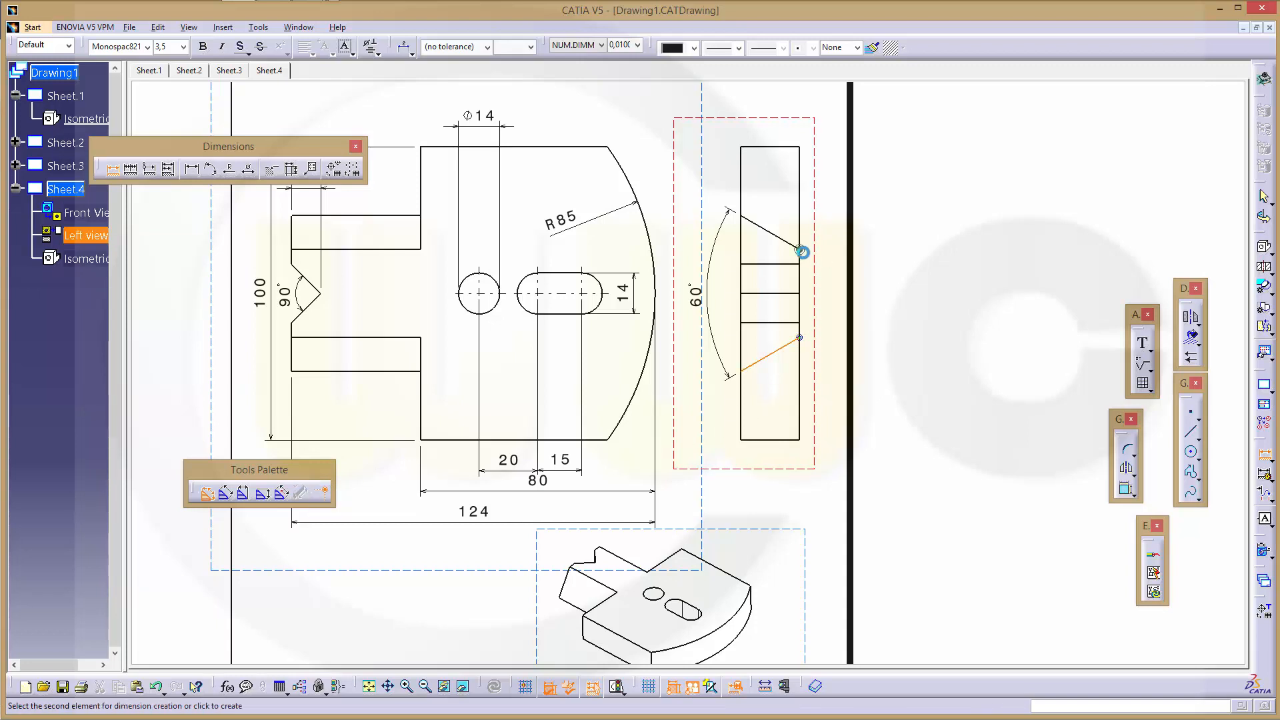